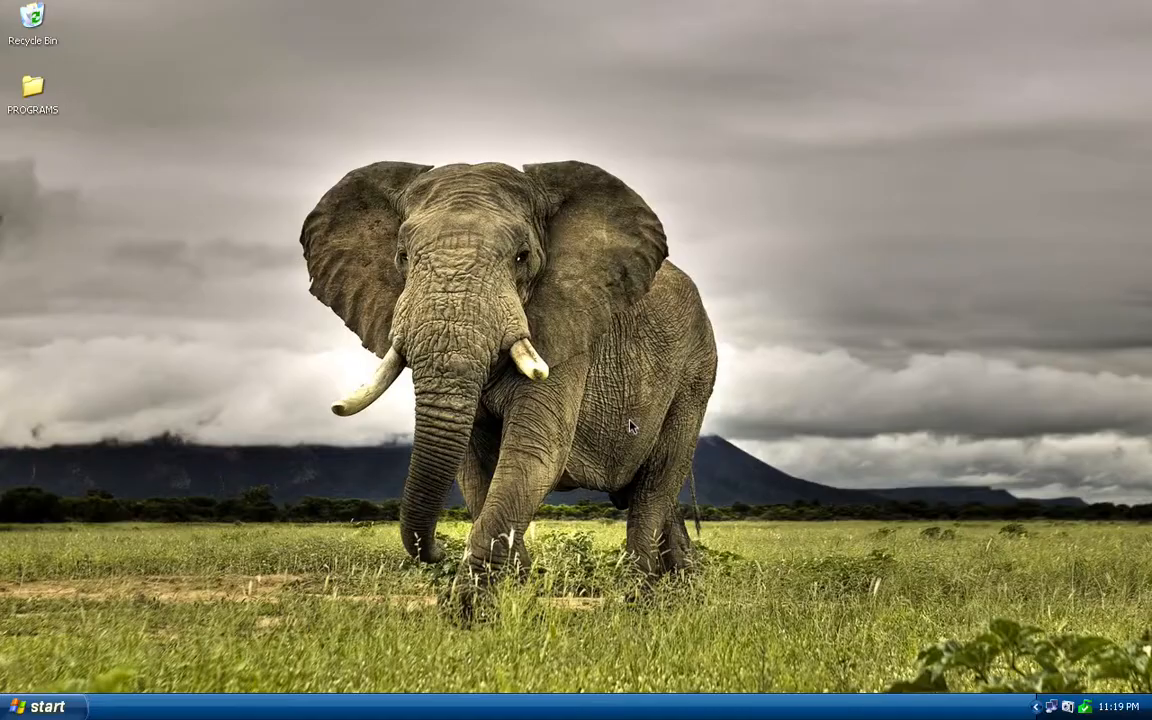
pyautogui.moveTo(32, 96)
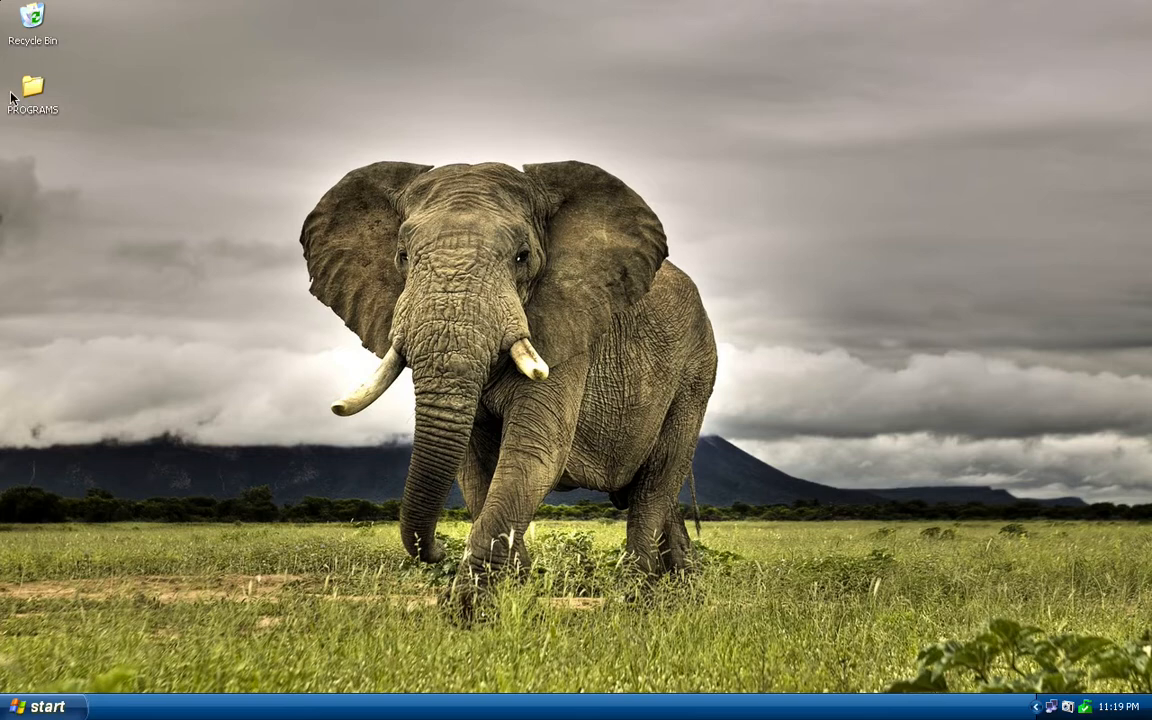
# - Open the PROGRAMS folder and launch the SKEG application from its SKEG subfolder
pyautogui.click(34, 82)
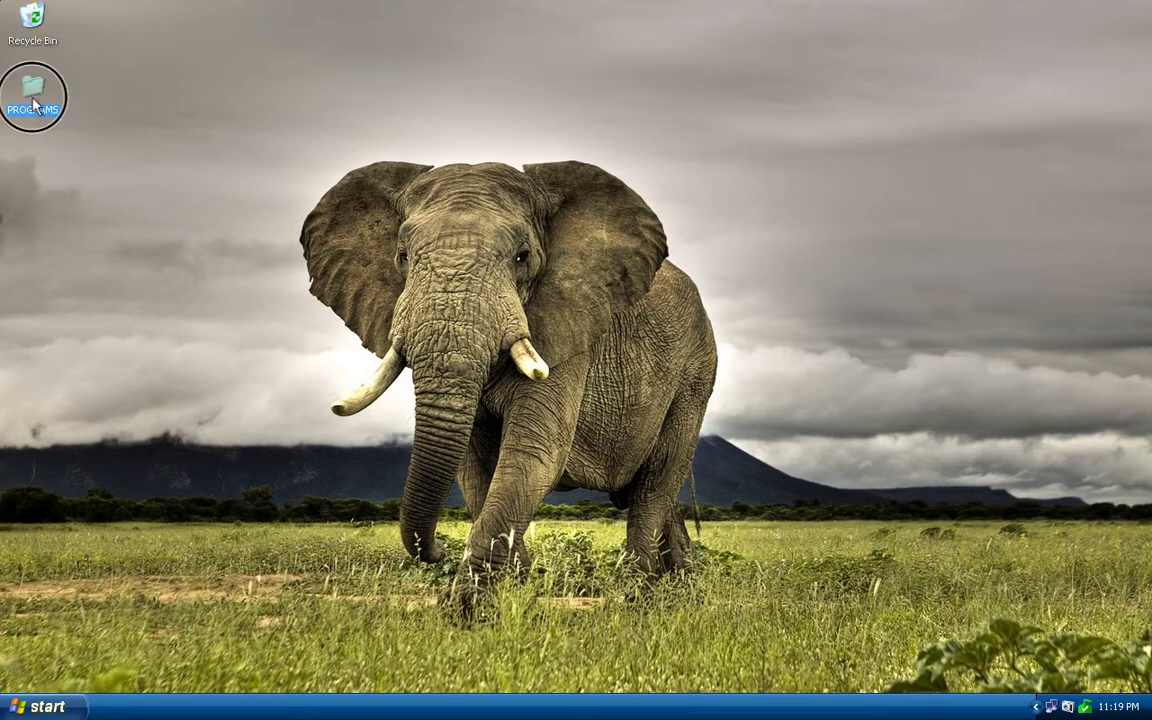
pyautogui.doubleClick(32, 84)
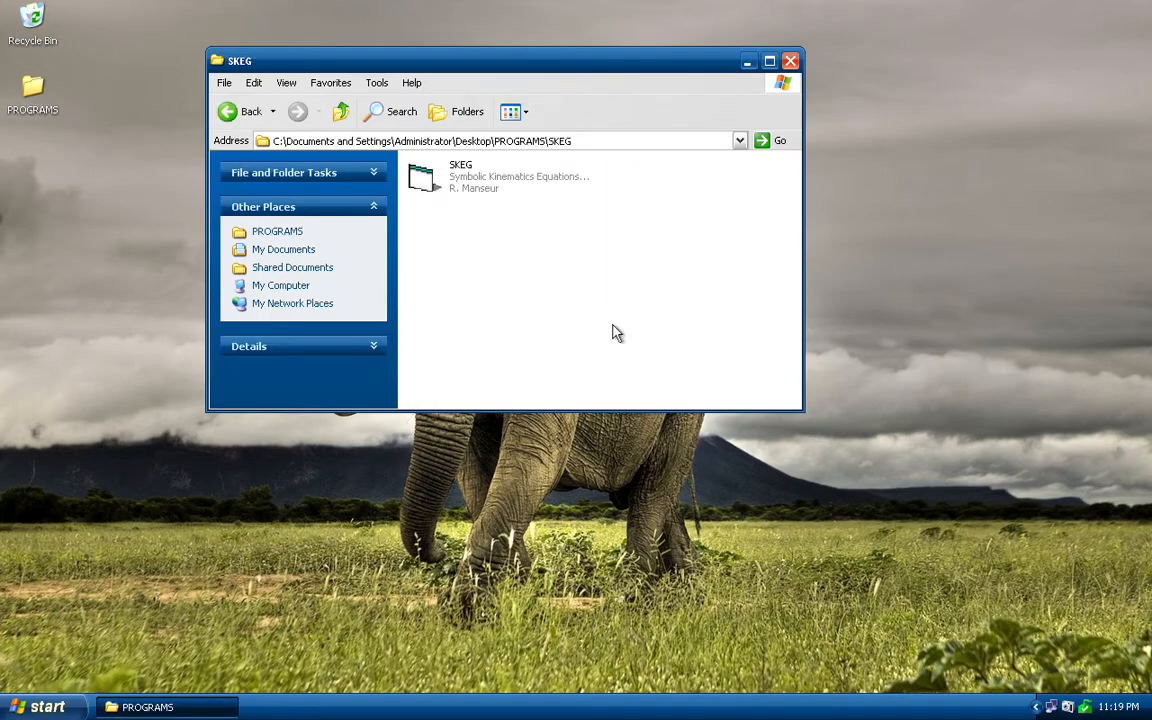
pyautogui.doubleClick(420, 176)
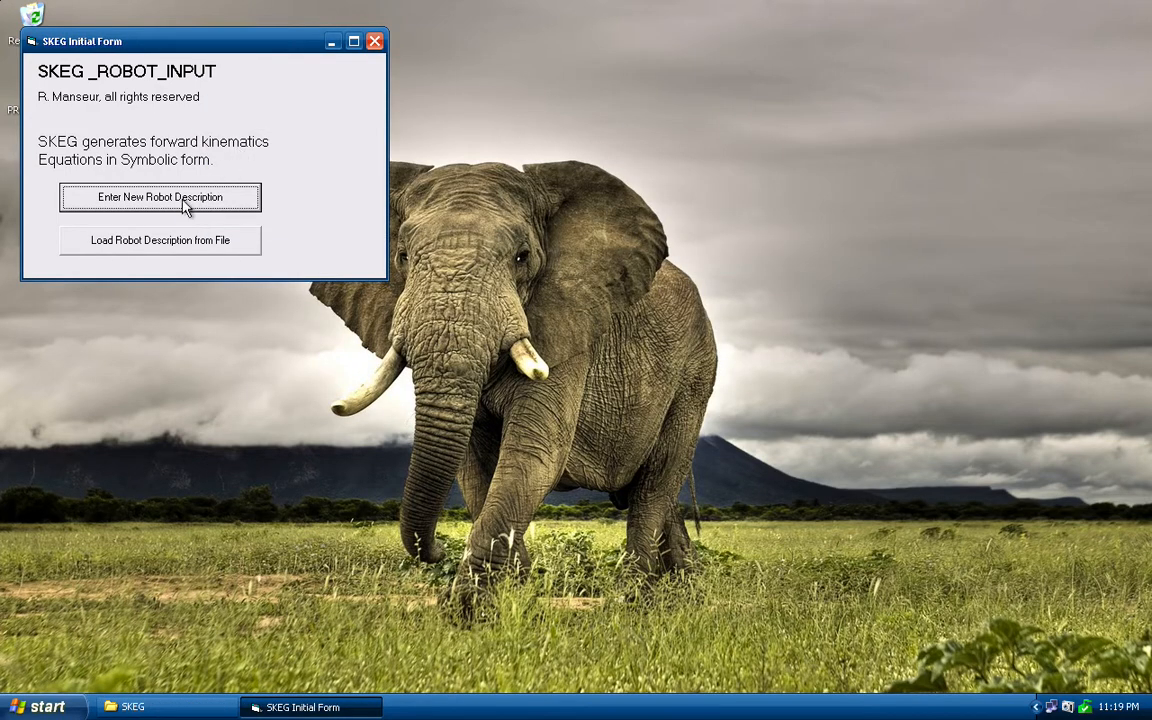
# - Start a new robot description with 3 joints, reaching the DH parameter table
pyautogui.click(160, 198)
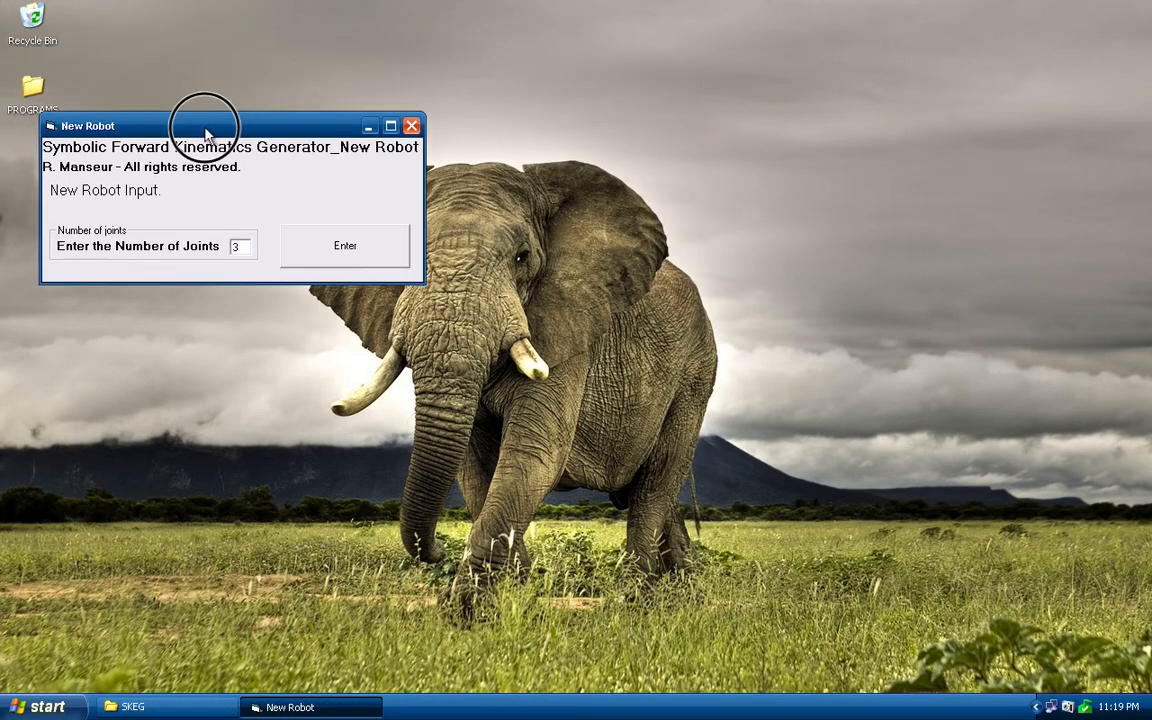
pyautogui.moveTo(204, 124); pyautogui.dragTo(190, 200)
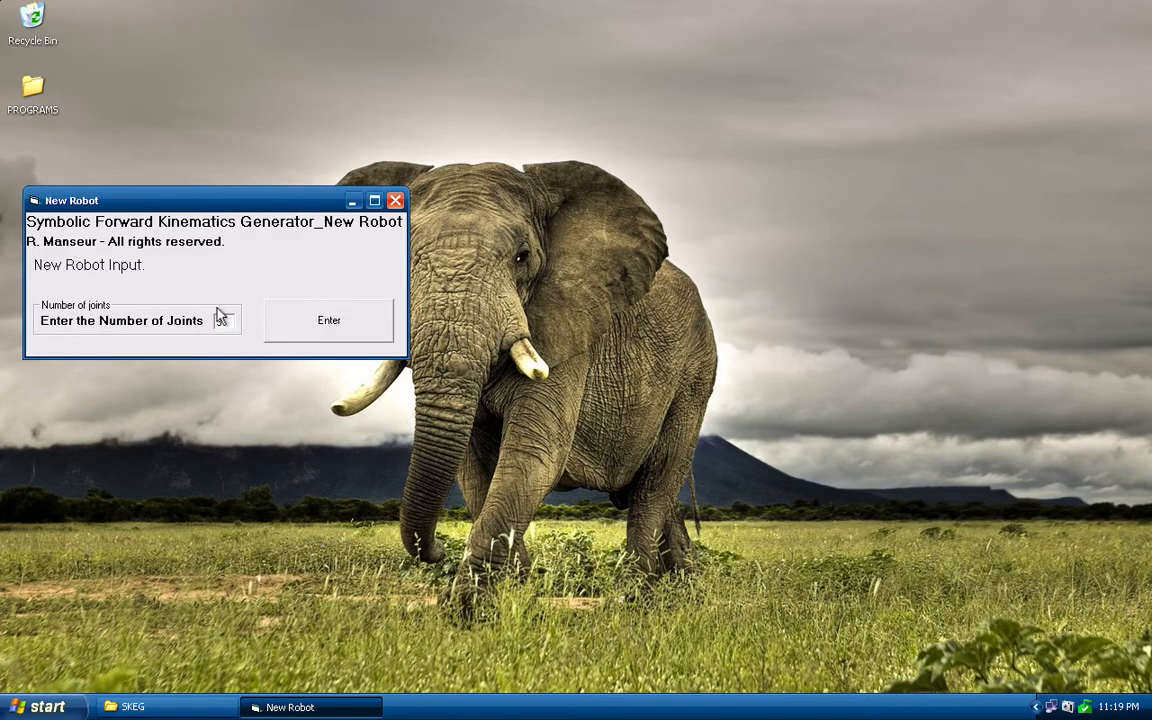
pyautogui.click(328, 320)
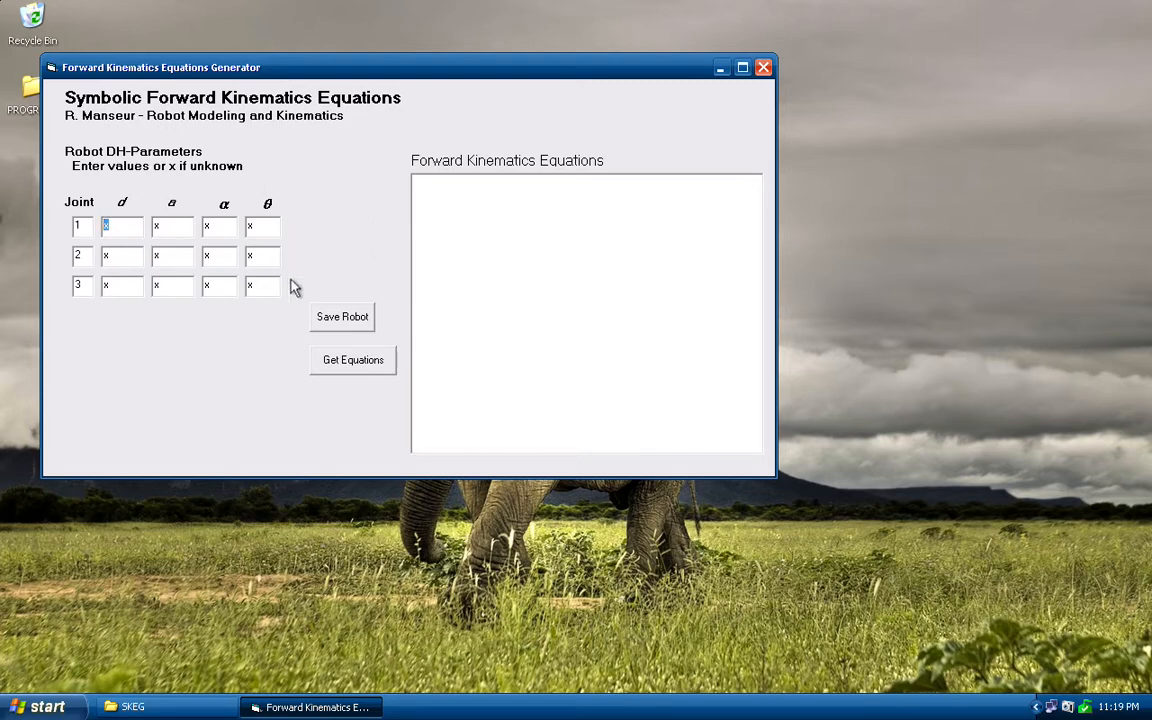
# - Fill the DH table: d 1, 2, 3; a all 1; α all 90; θ x, 90, 65
pyautogui.write('1')
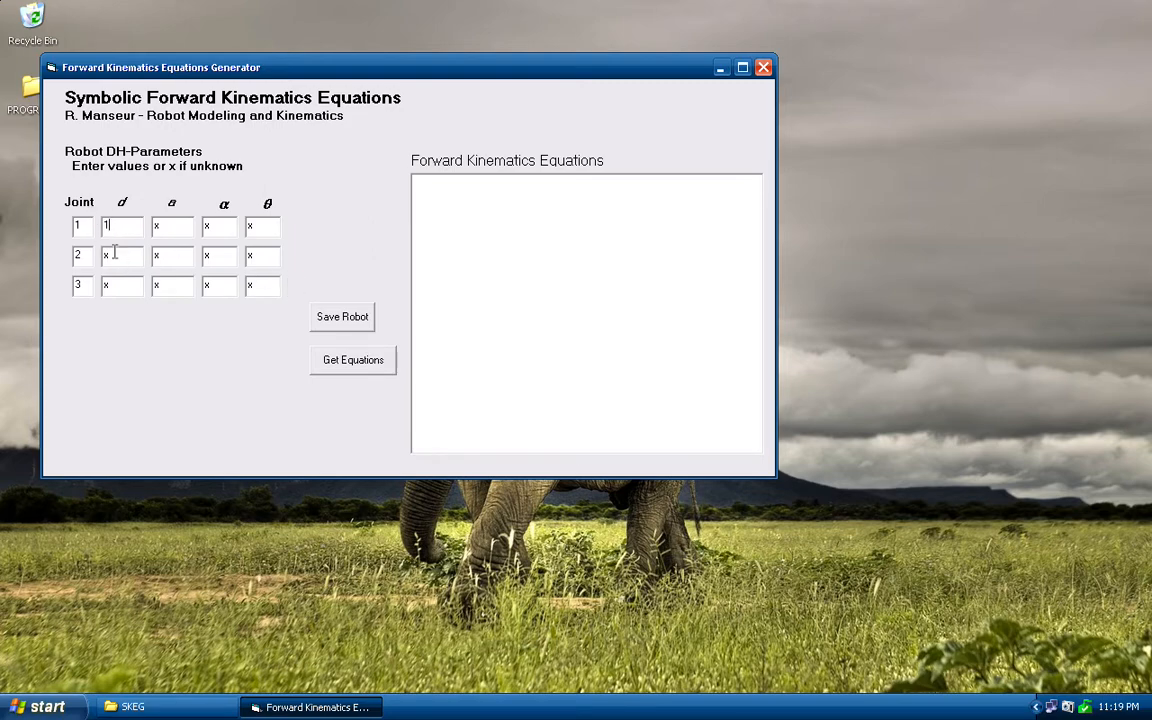
pyautogui.write('3')
pyautogui.click(122, 256)
pyautogui.write('2')
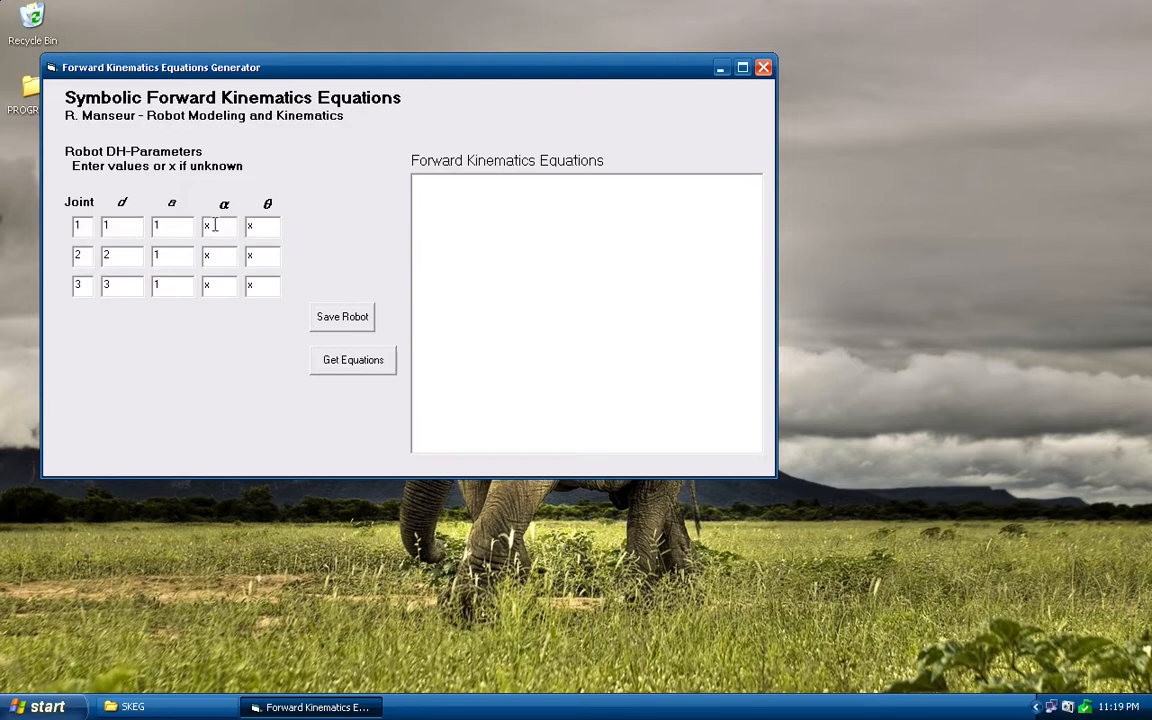
pyautogui.write('1')
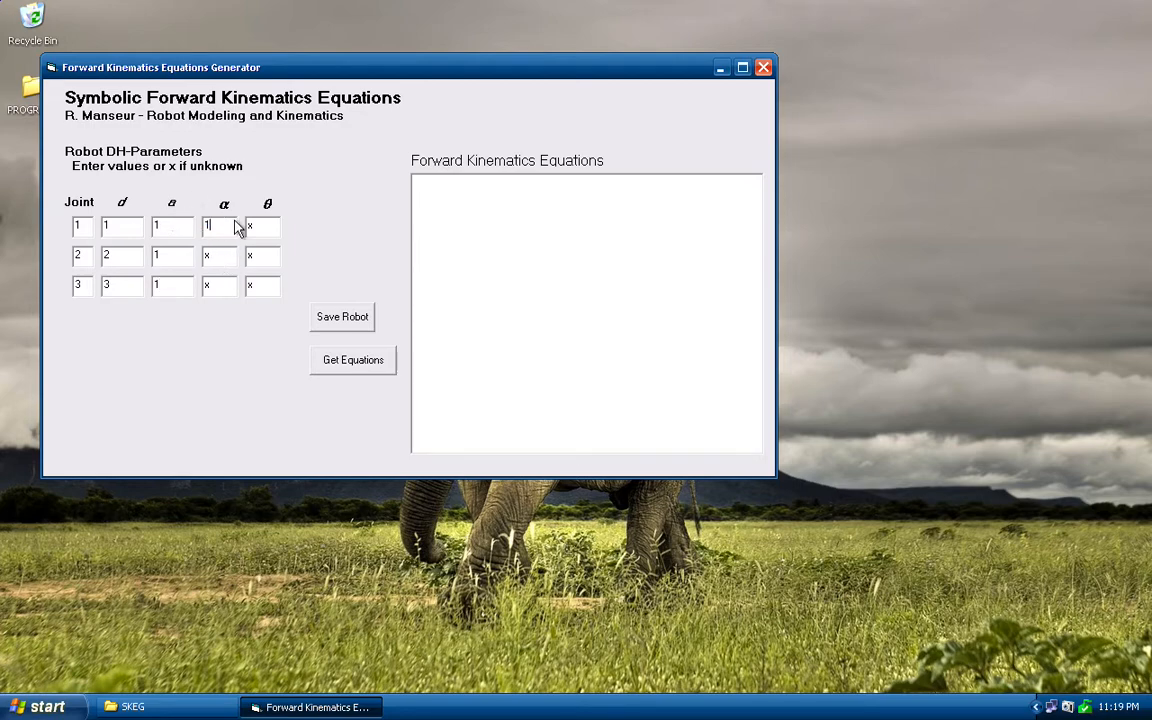
pyautogui.click(218, 258)
pyautogui.write('1')
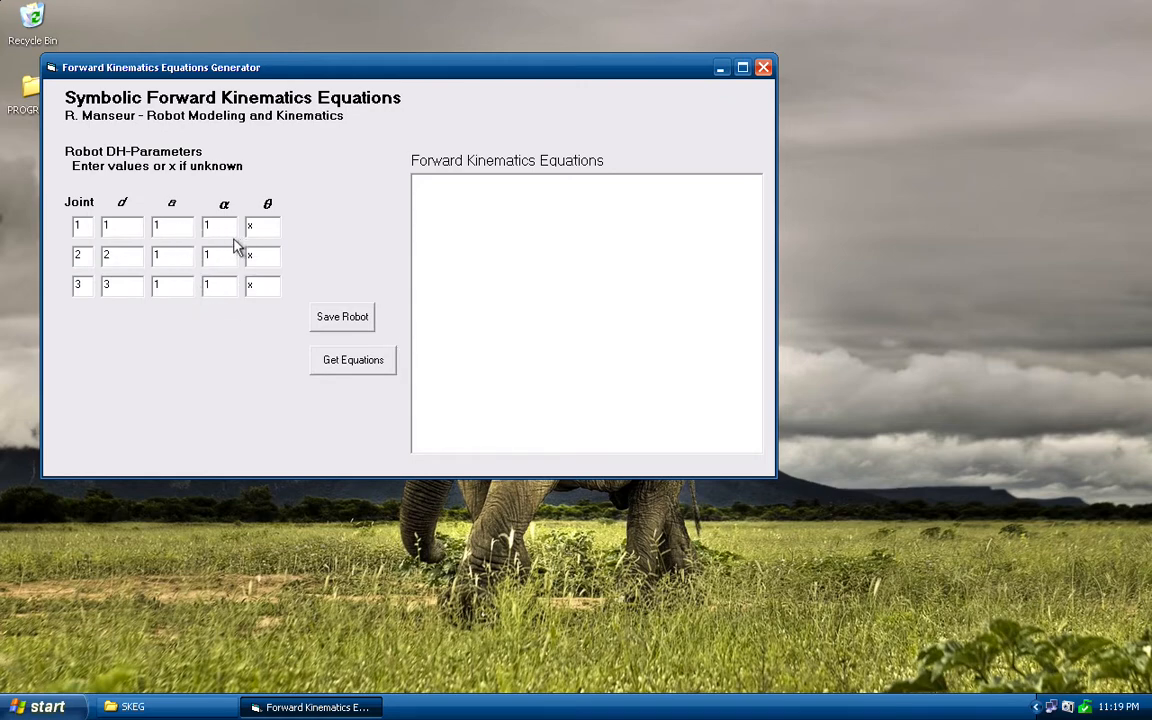
pyautogui.write('90')
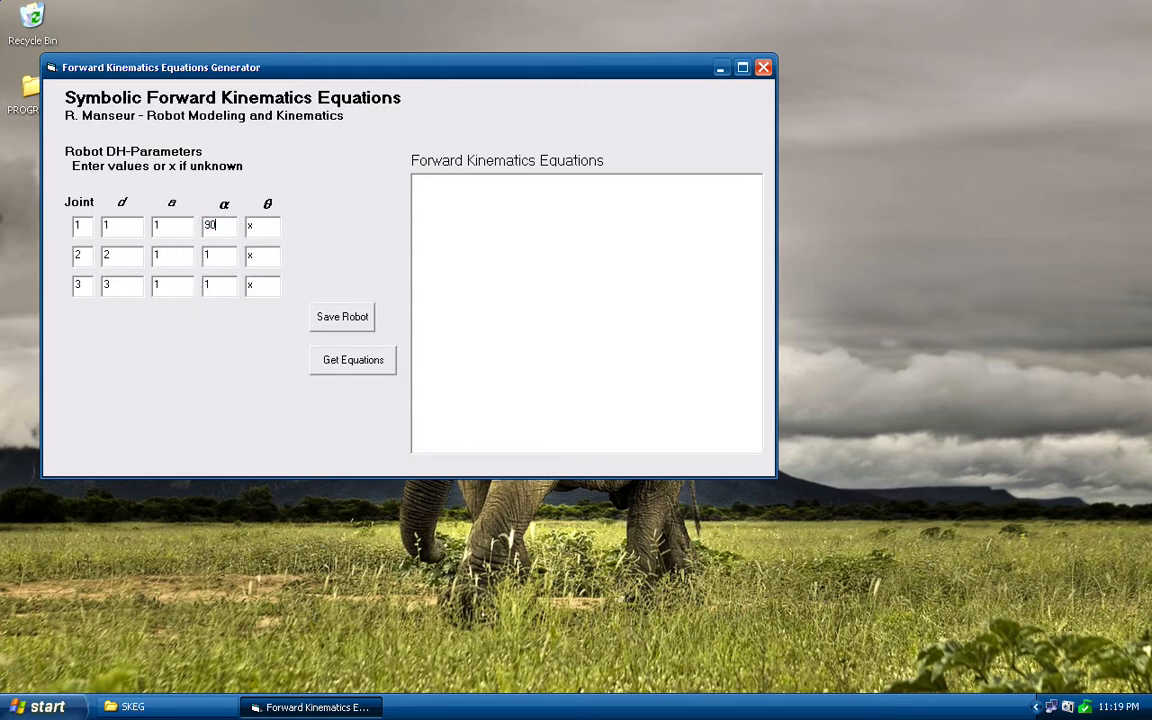
pyautogui.click(218, 256)
pyautogui.write('90')
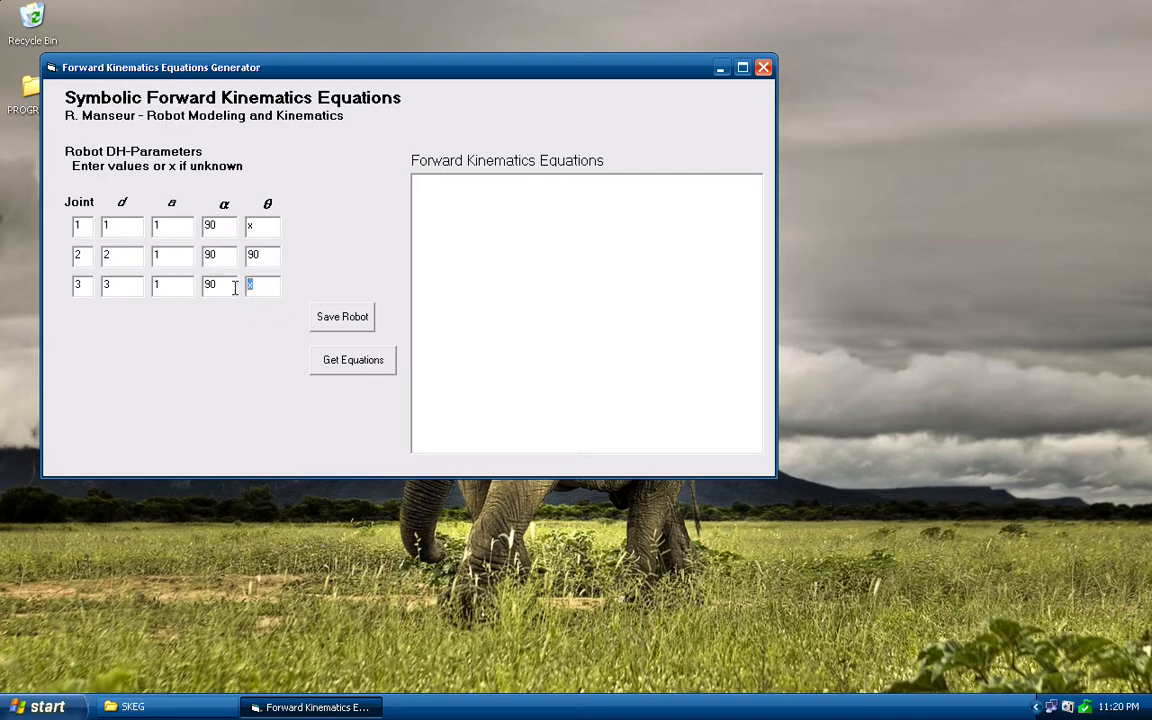
pyautogui.write('65')
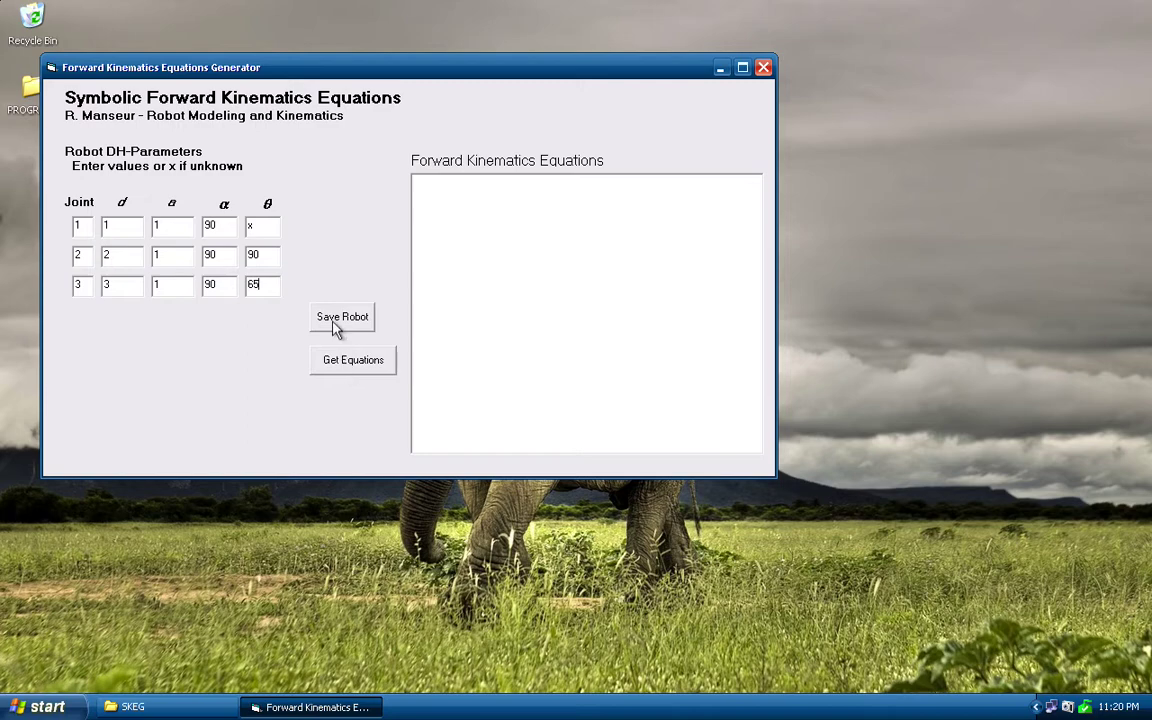
pyautogui.moveTo(350, 318)
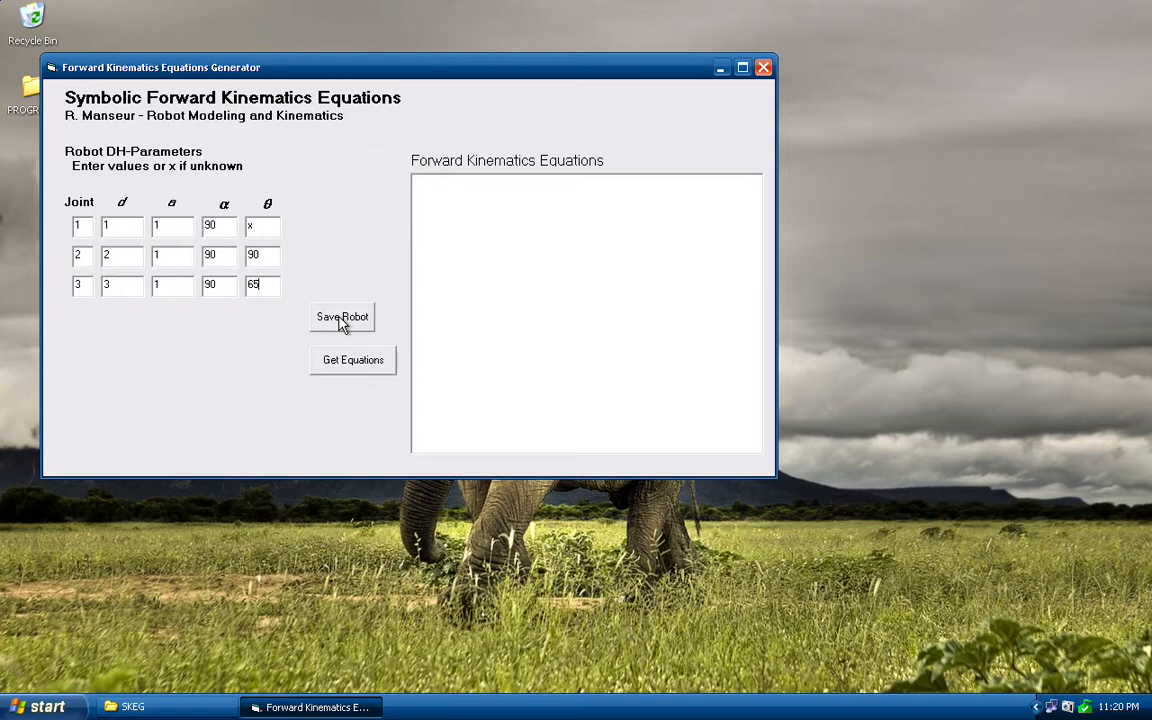
pyautogui.moveTo(340, 352)
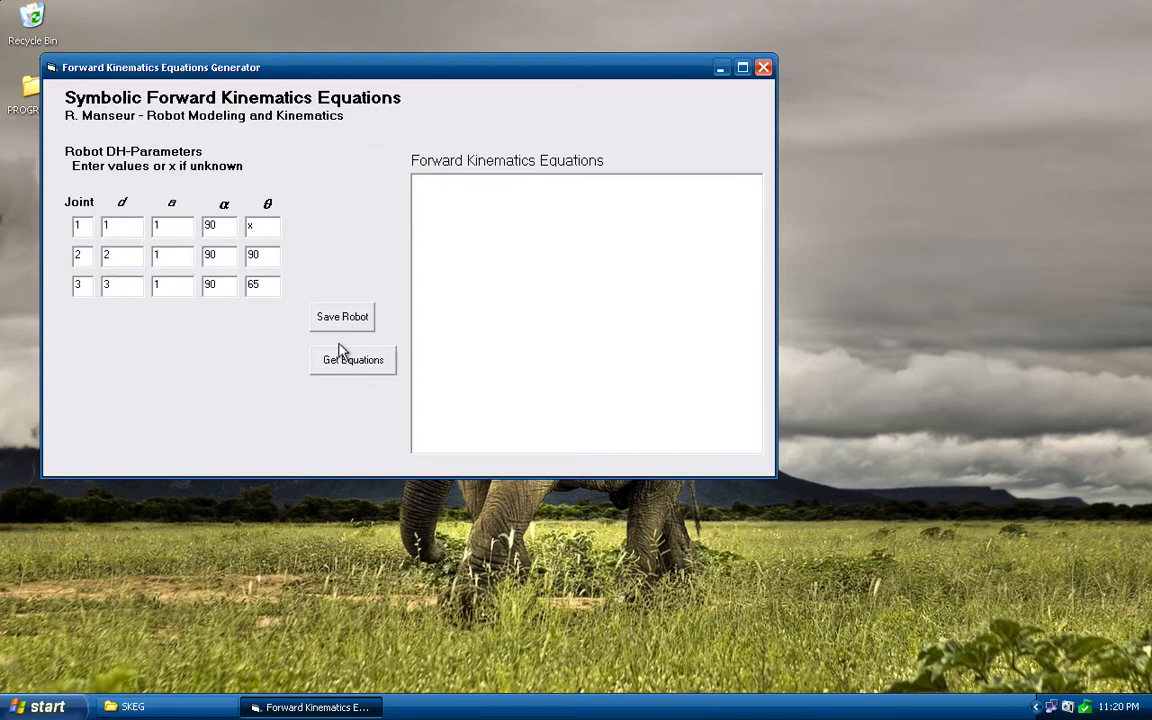
# - Generate the symbolic pose equations for the three-joint robot and bring up the MATLAB window
pyautogui.click(352, 360)
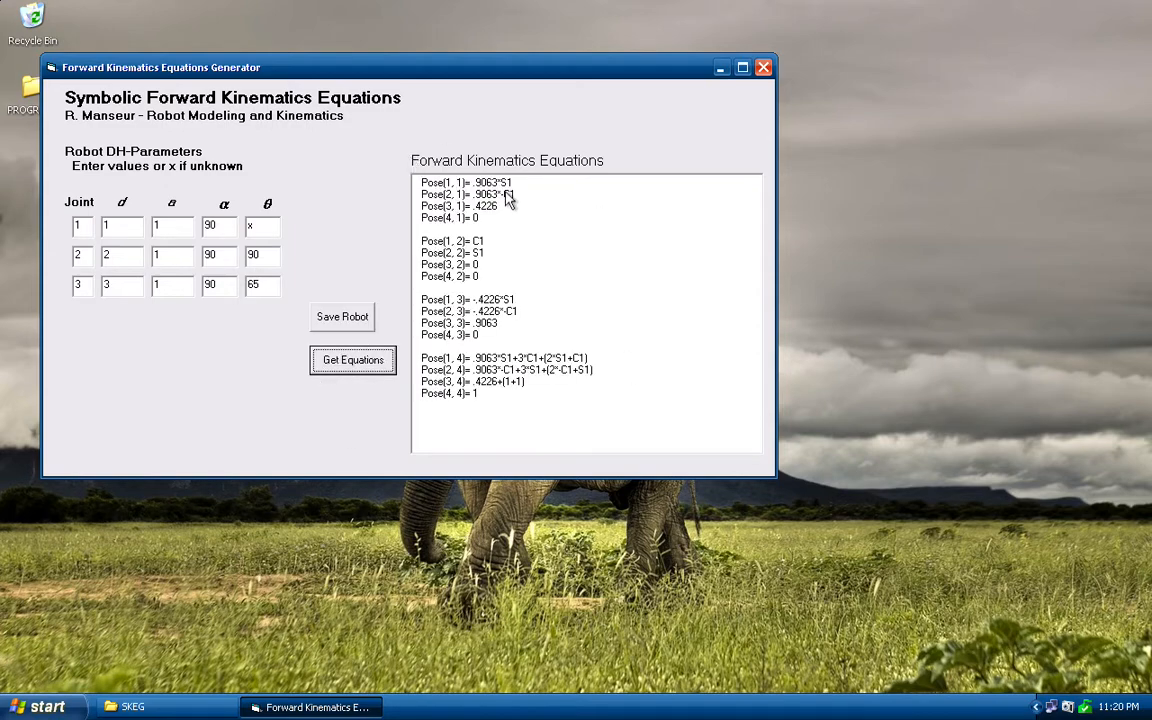
pyautogui.moveTo(472, 296)
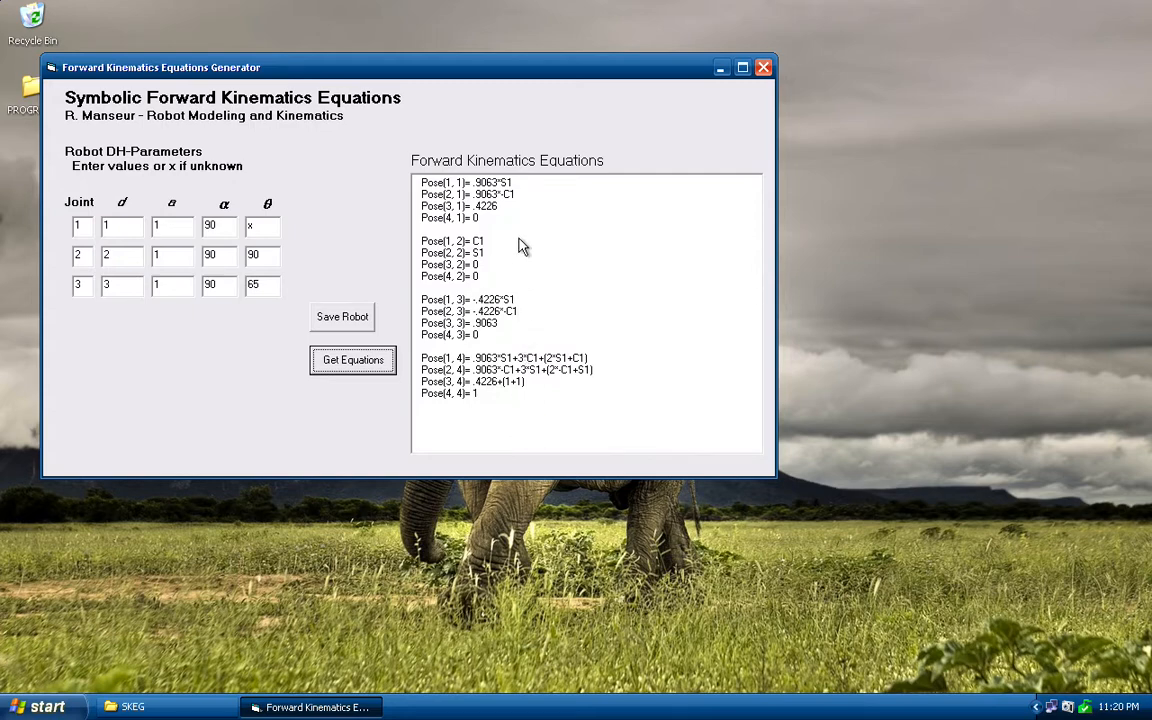
pyautogui.moveTo(488, 248)
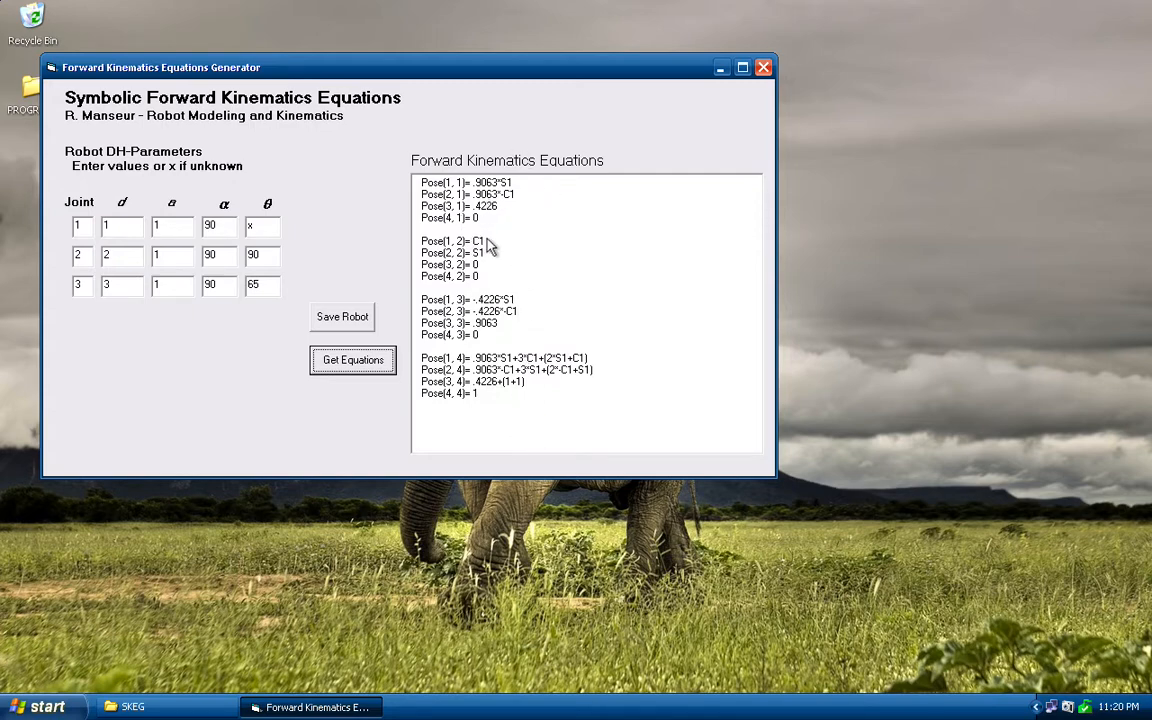
pyautogui.moveTo(512, 396)
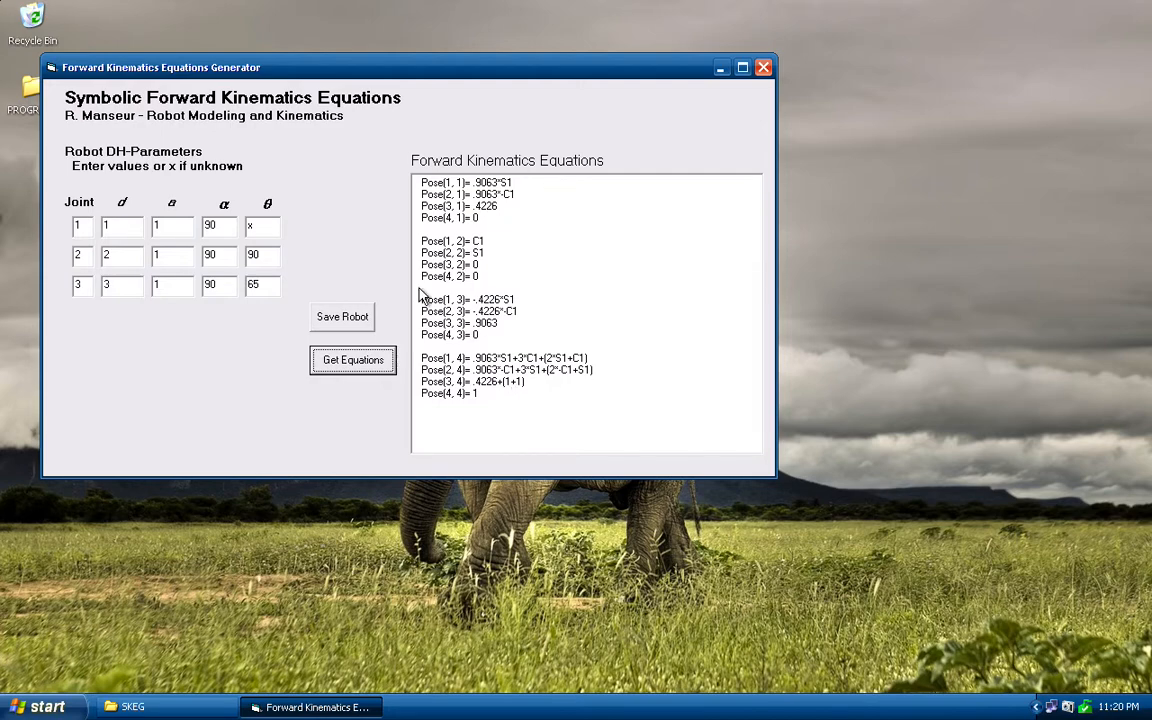
pyautogui.moveTo(340, 386)
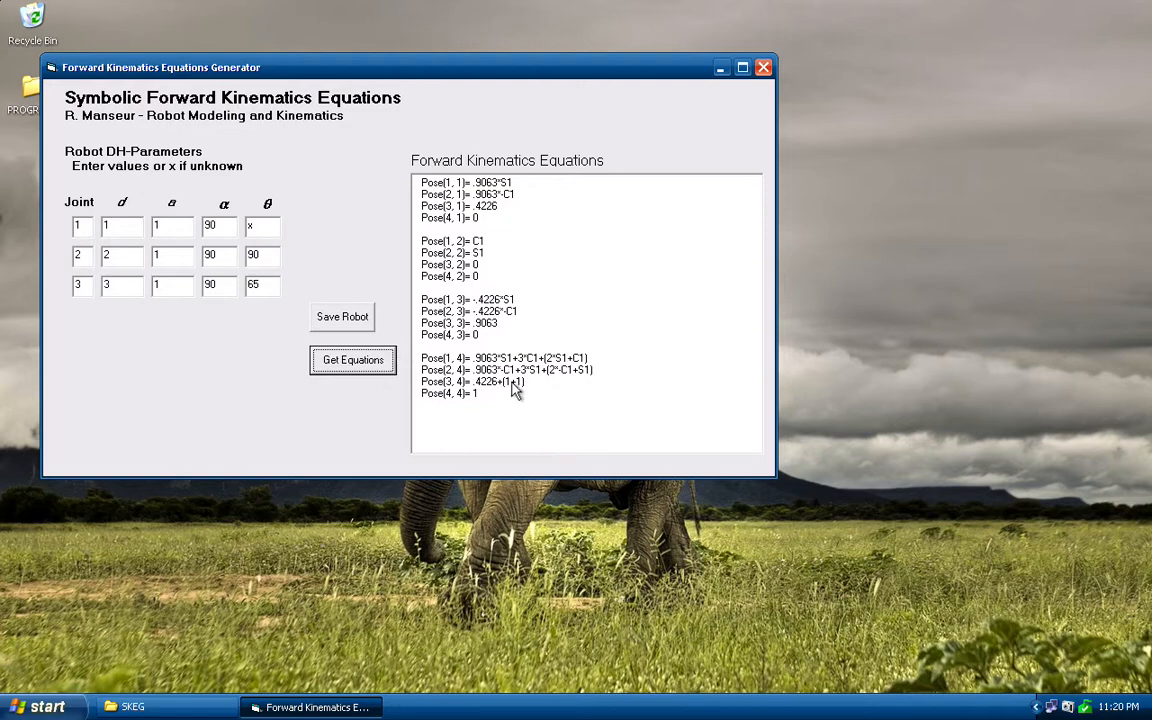
pyautogui.moveTo(522, 396)
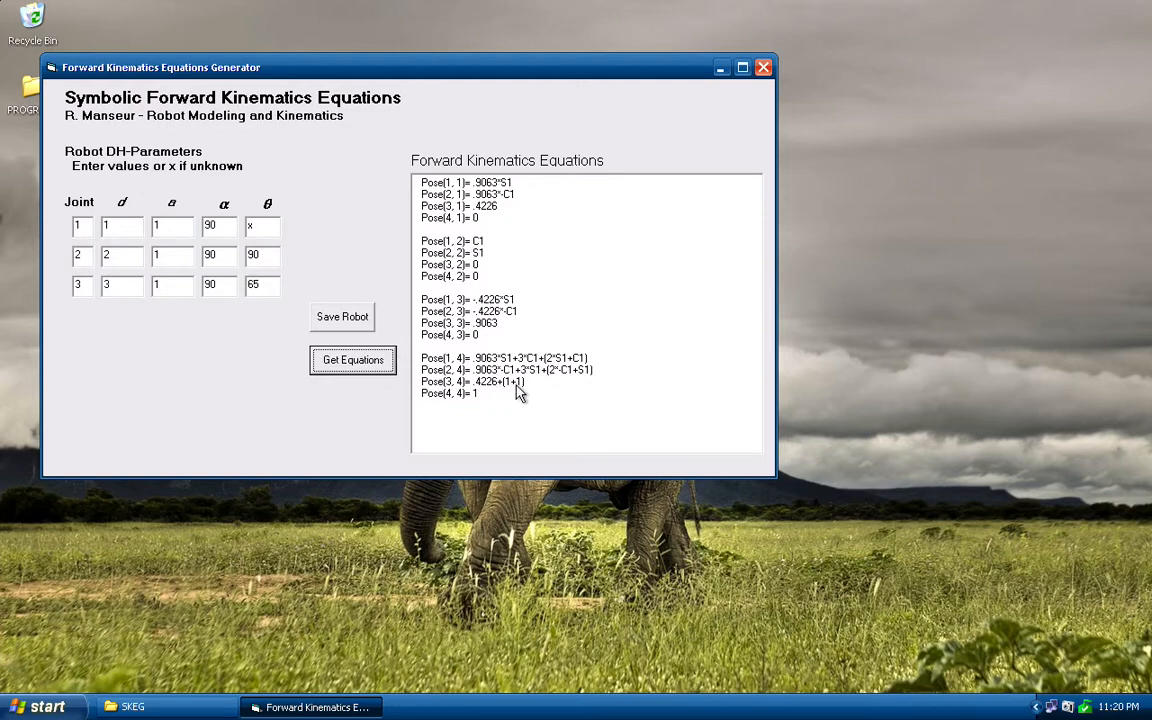
pyautogui.moveTo(822, 78)
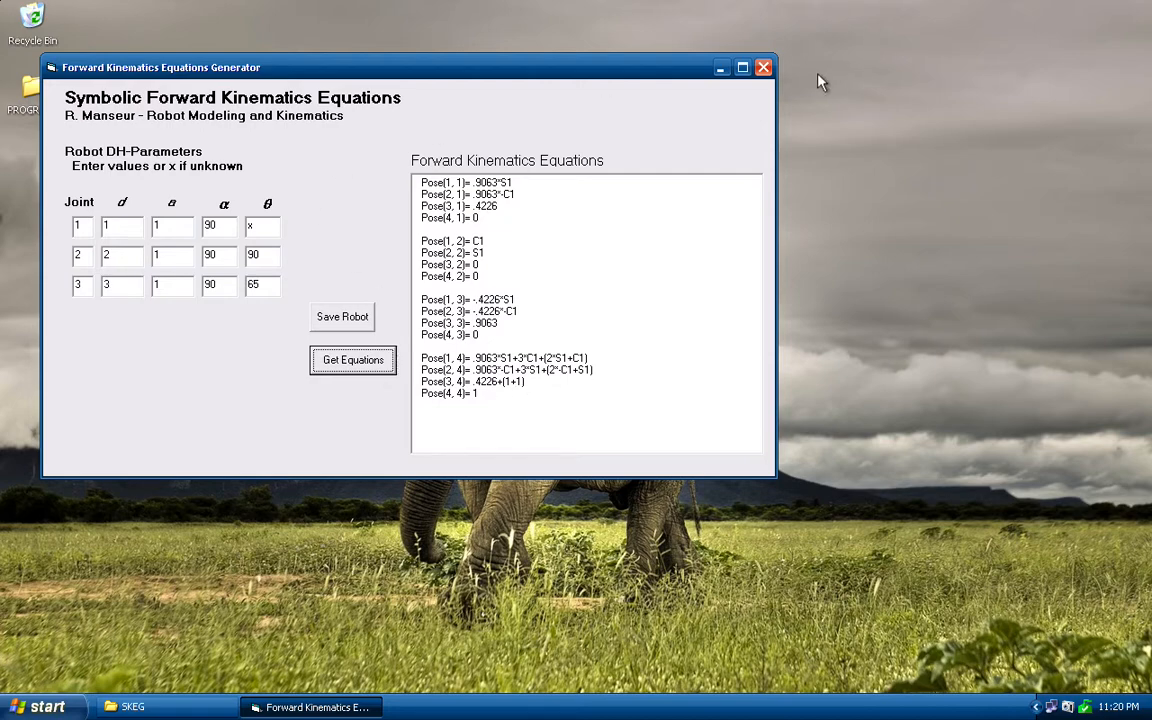
pyautogui.click(766, 66)
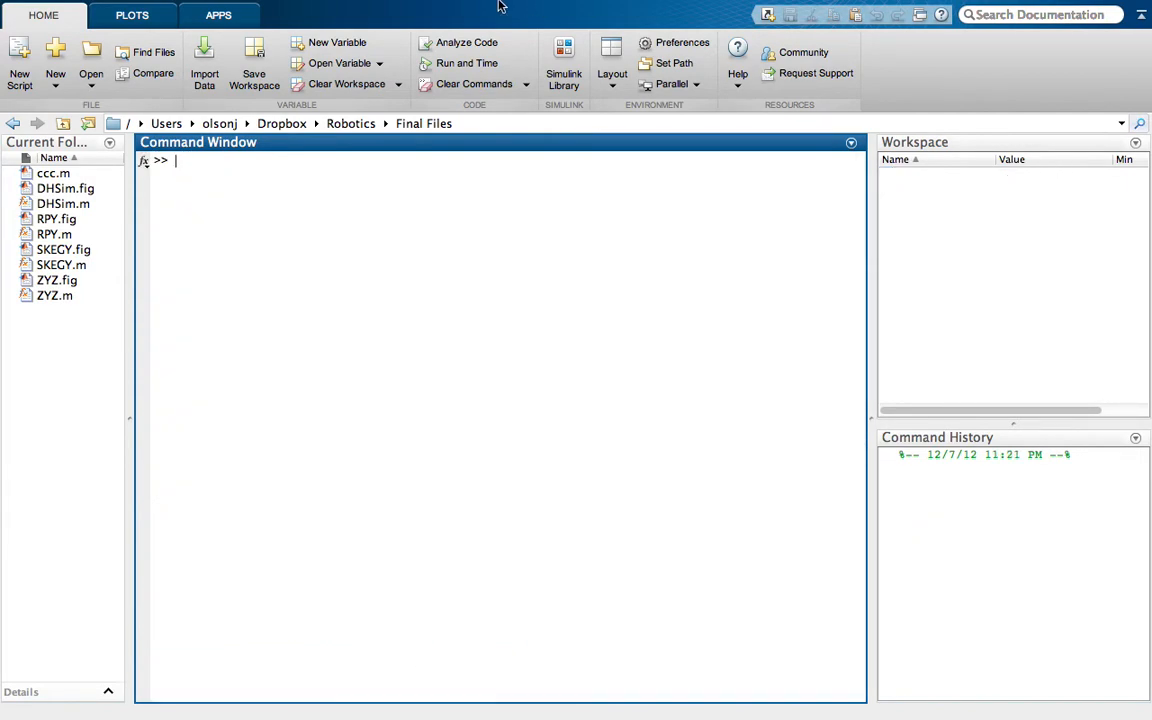
# - Run SKEGY from the MATLAB Command Window
pyautogui.write('S')
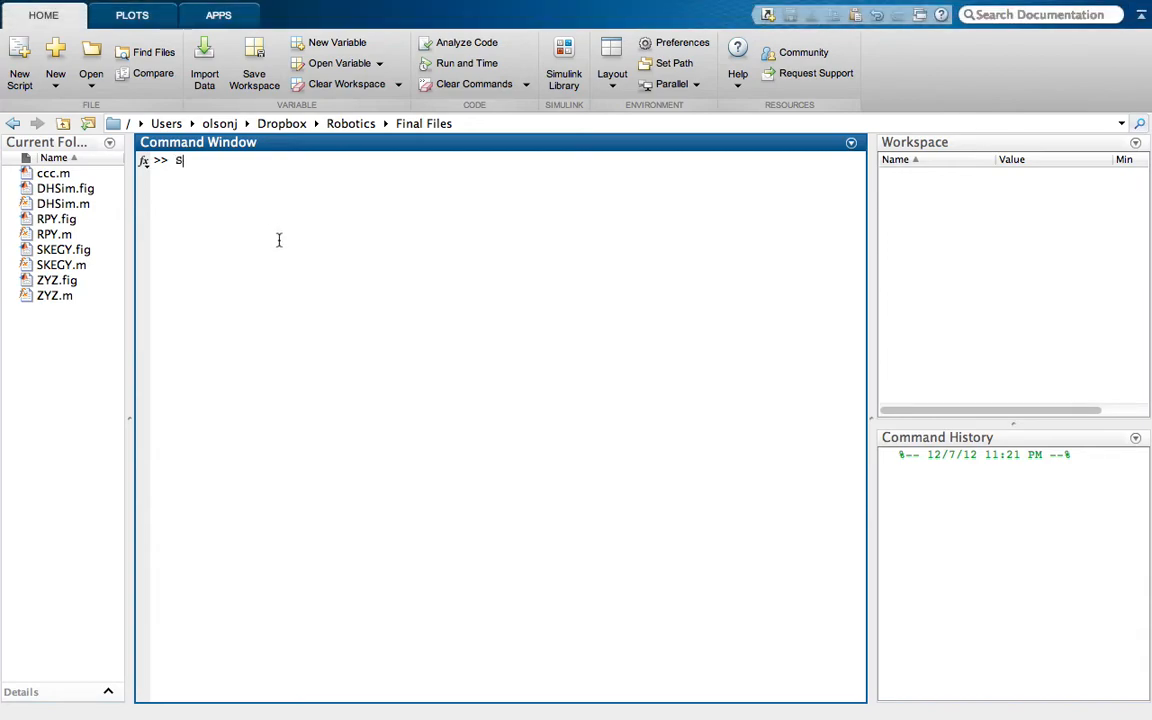
pyautogui.write('KEGY')
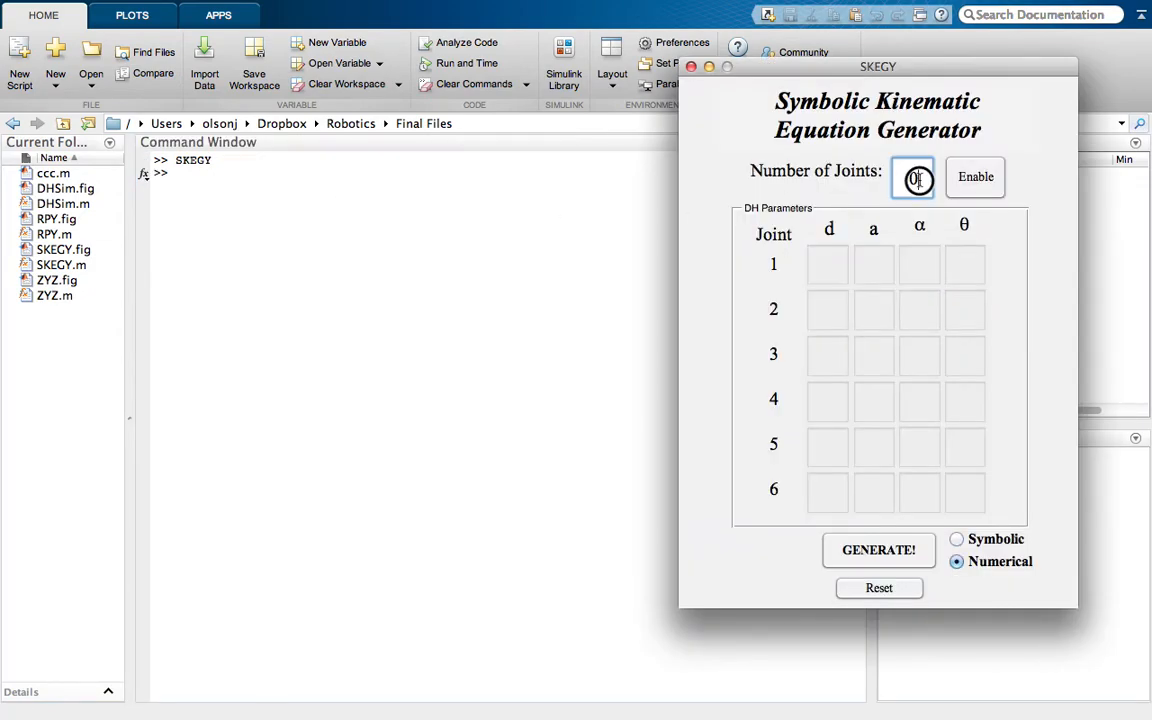
# - Set 3 joints and fill d 1, 1, x; a all 1; α all 90; θ 90, 90, x with Numerical output
pyautogui.click(976, 176)
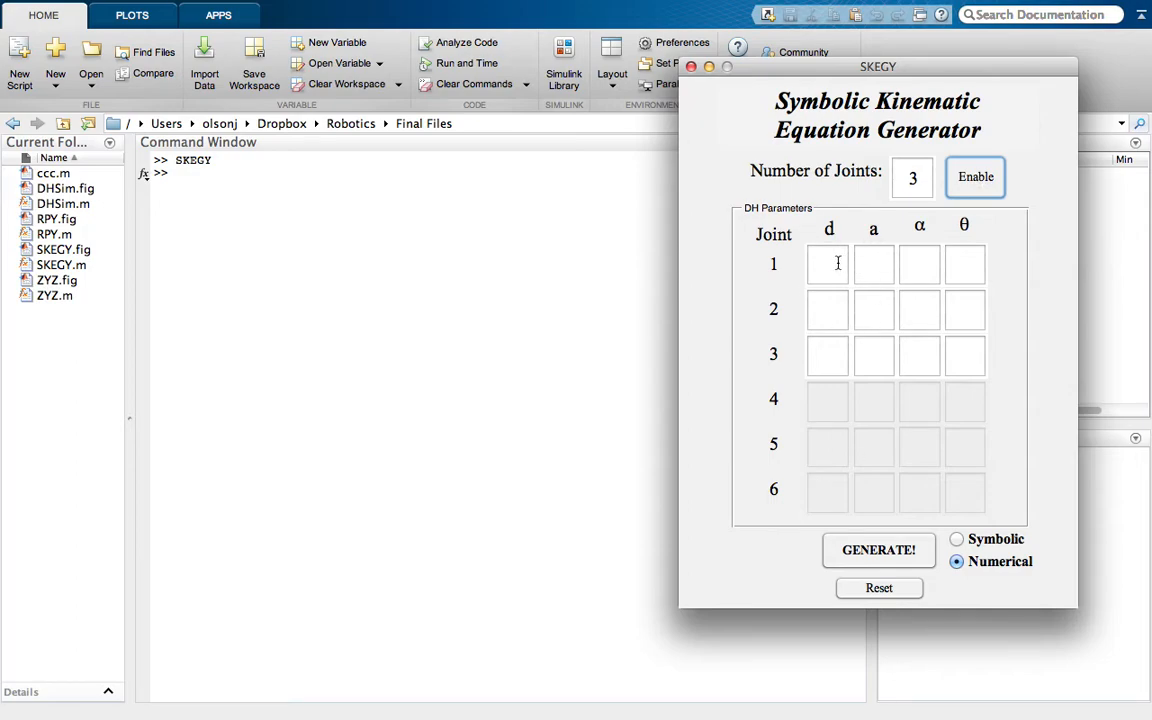
pyautogui.click(828, 264)
pyautogui.write('1')
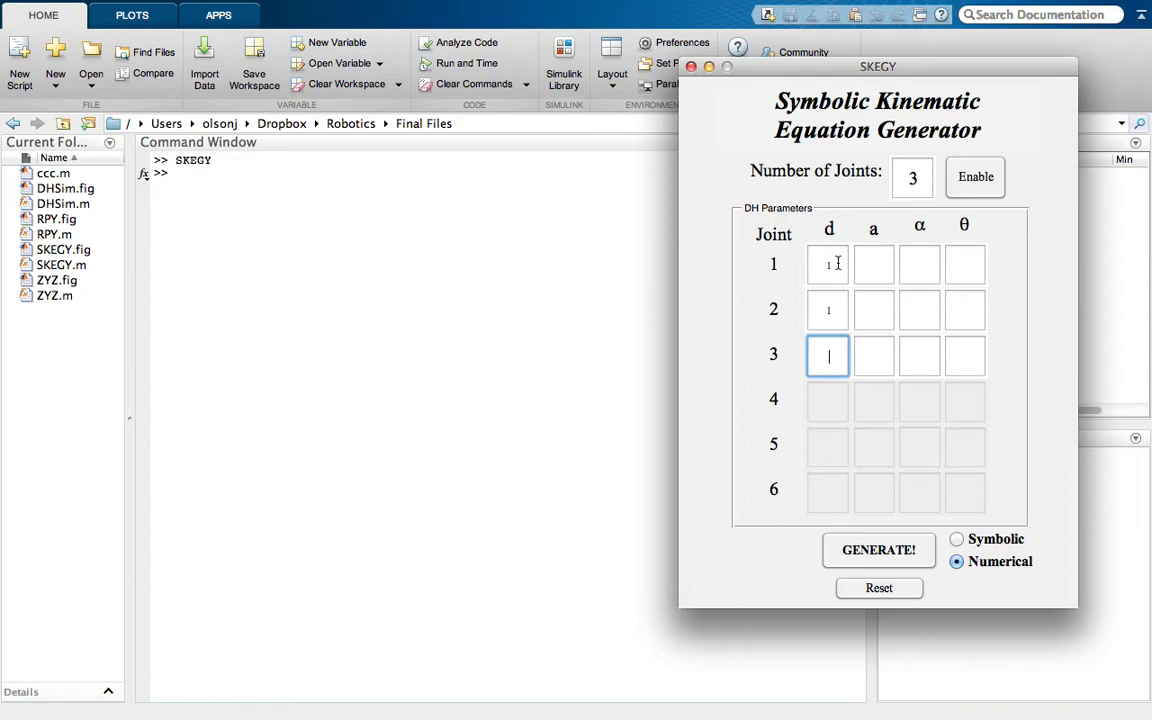
pyautogui.write('x')
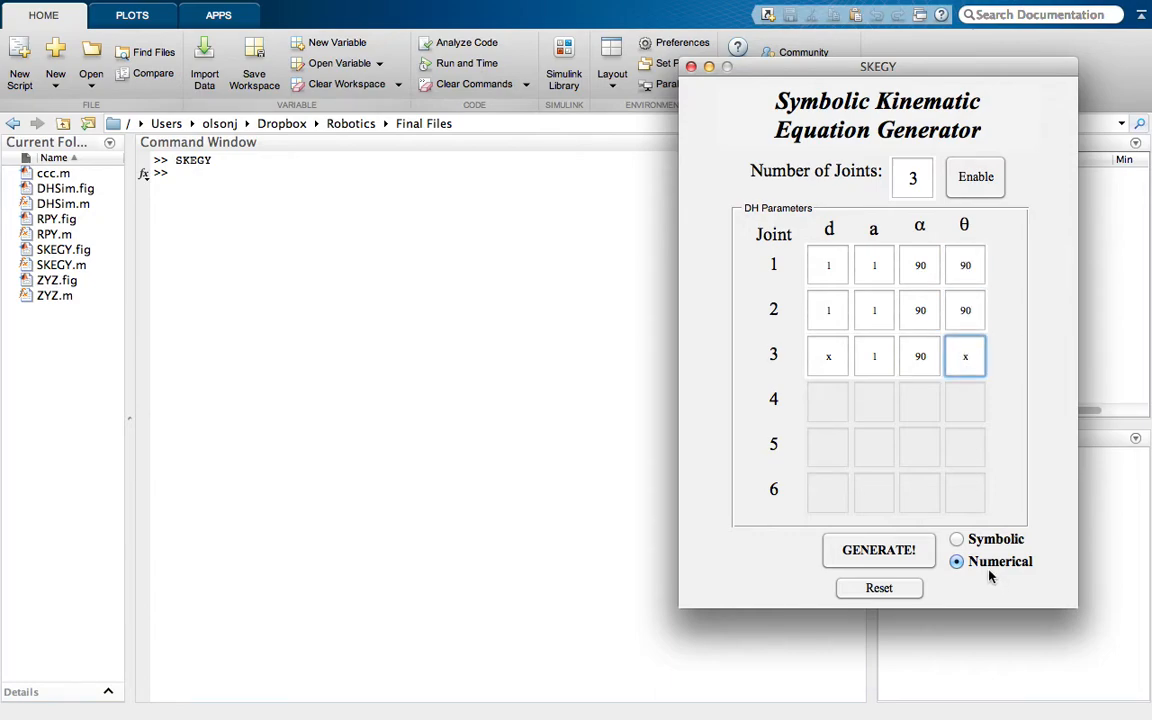
pyautogui.moveTo(1000, 576)
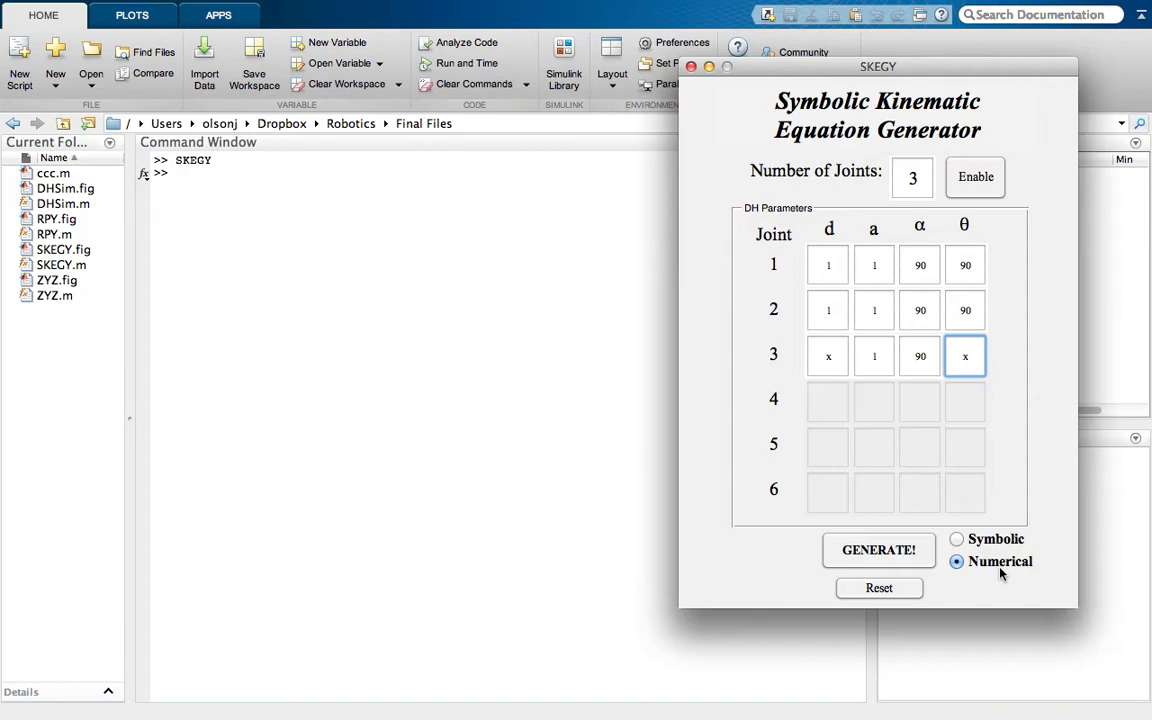
pyautogui.moveTo(980, 548)
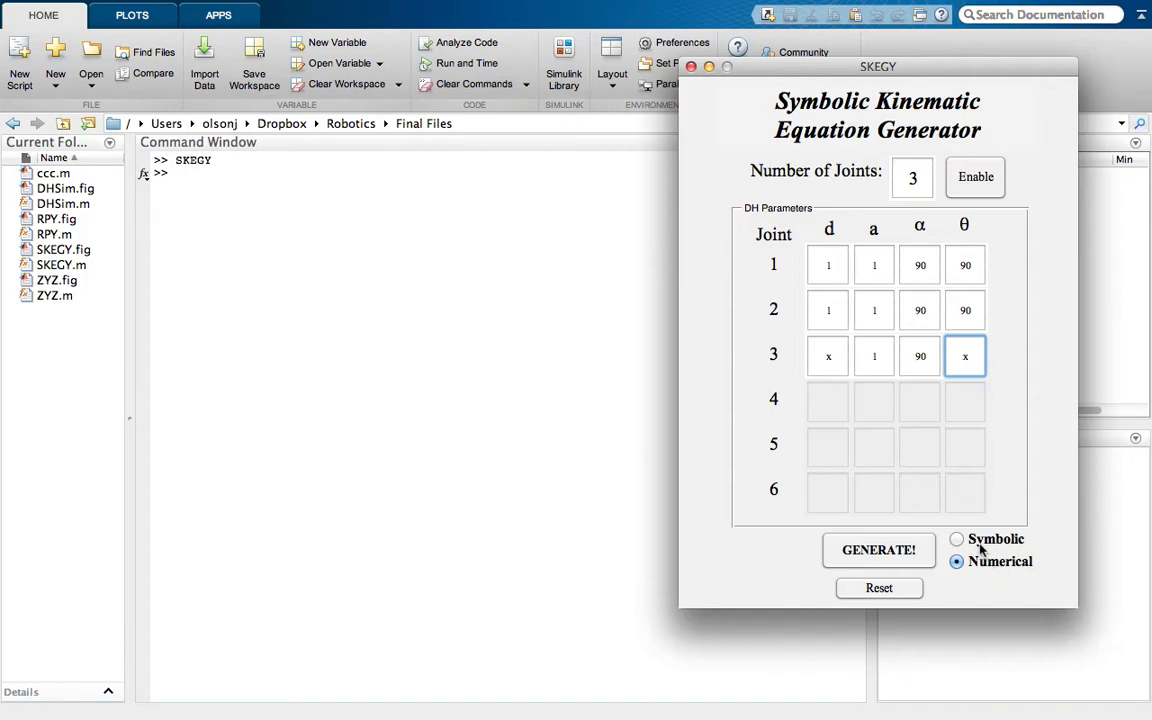
pyautogui.moveTo(880, 568)
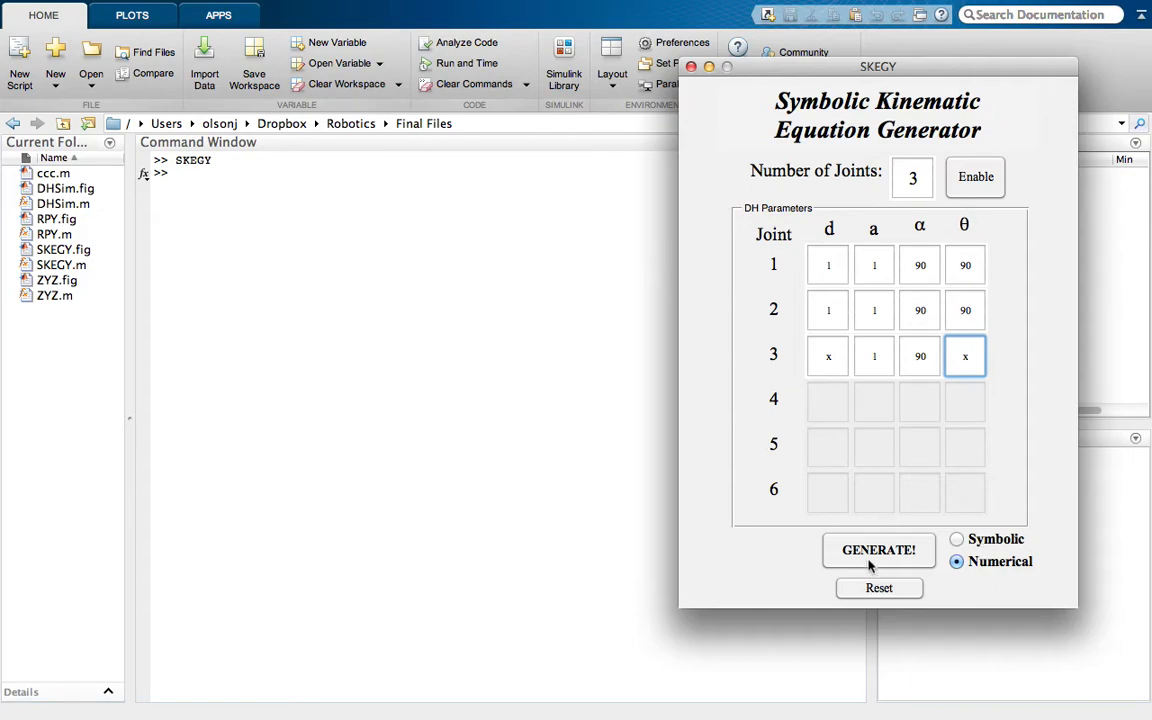
# - Generate the three-joint 4x4 transformation matrix and select the printed result
pyautogui.click(878, 550)
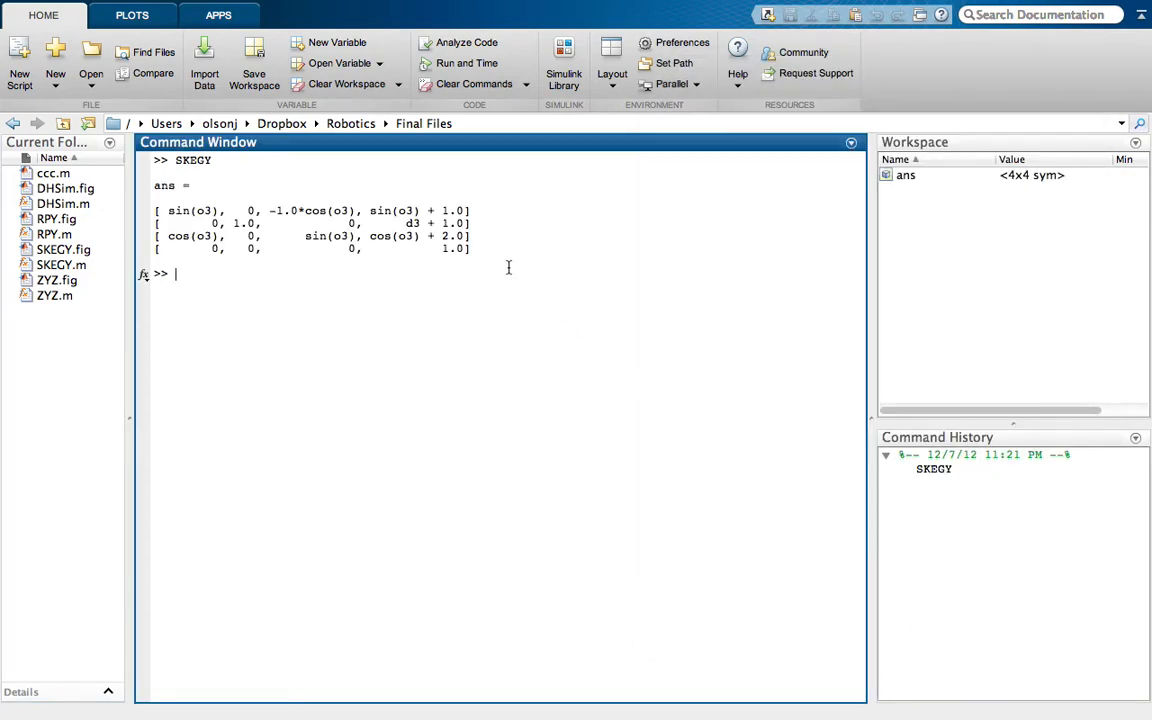
pyautogui.moveTo(160, 200); pyautogui.dragTo(470, 248)
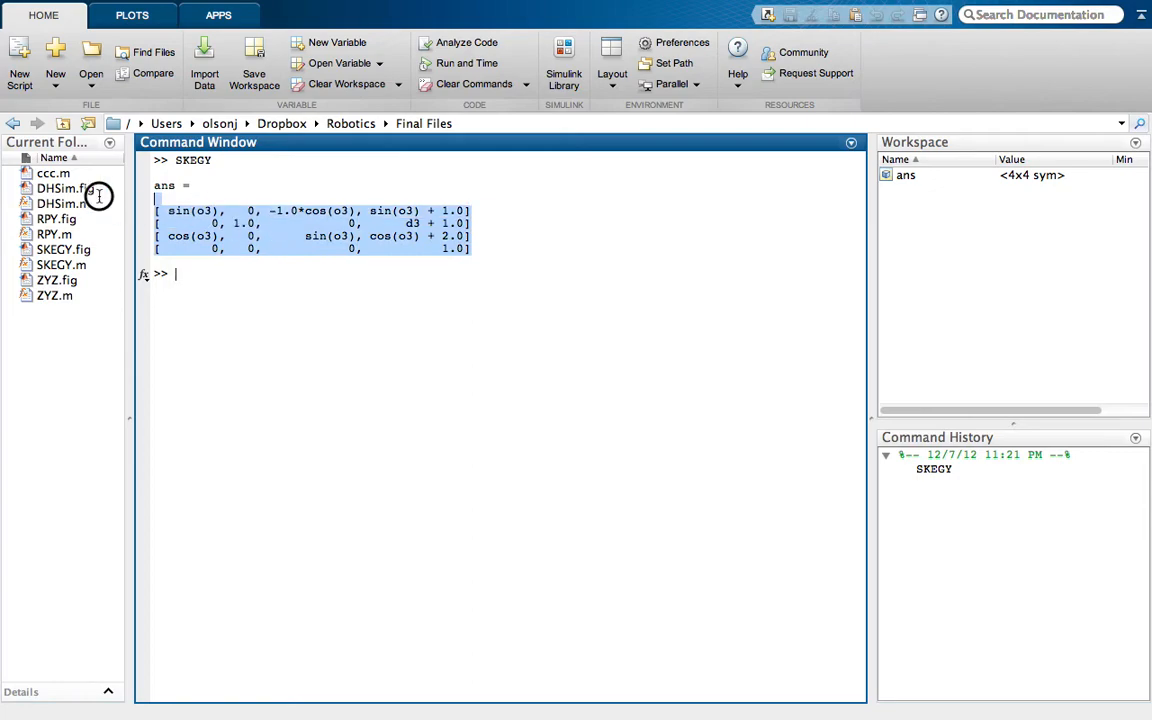
pyautogui.rightClick(184, 284)
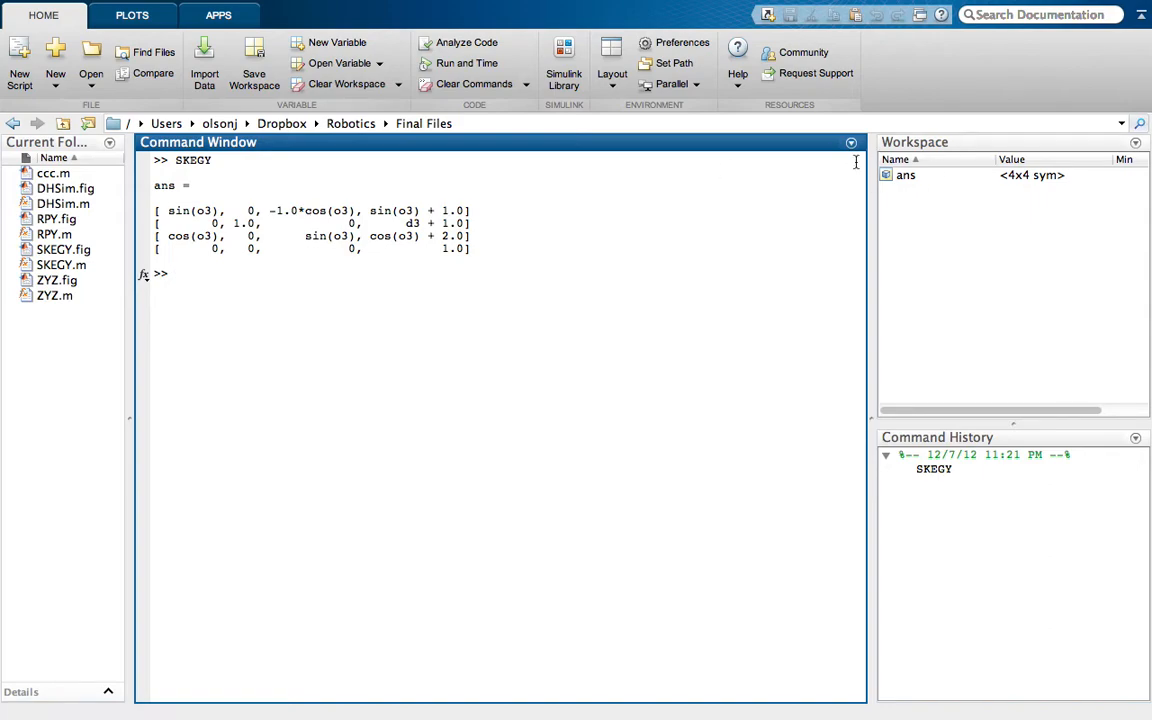
pyautogui.moveTo(524, 252)
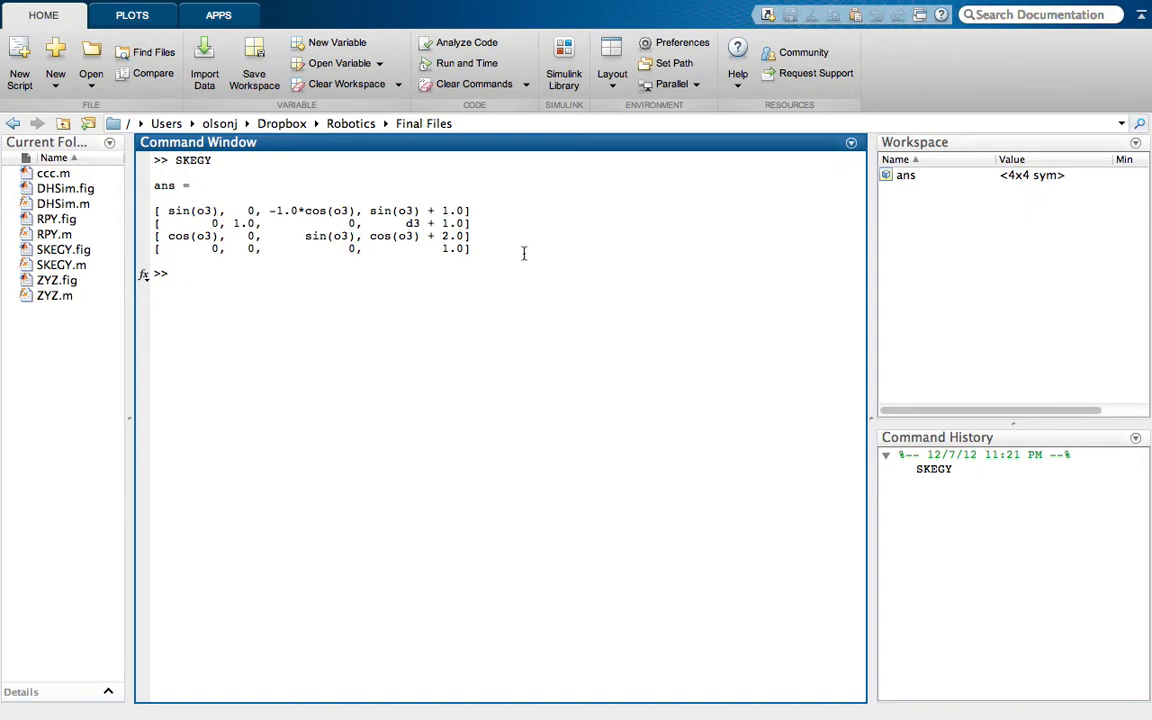
pyautogui.moveTo(302, 444)
pyautogui.write('SKEGY')
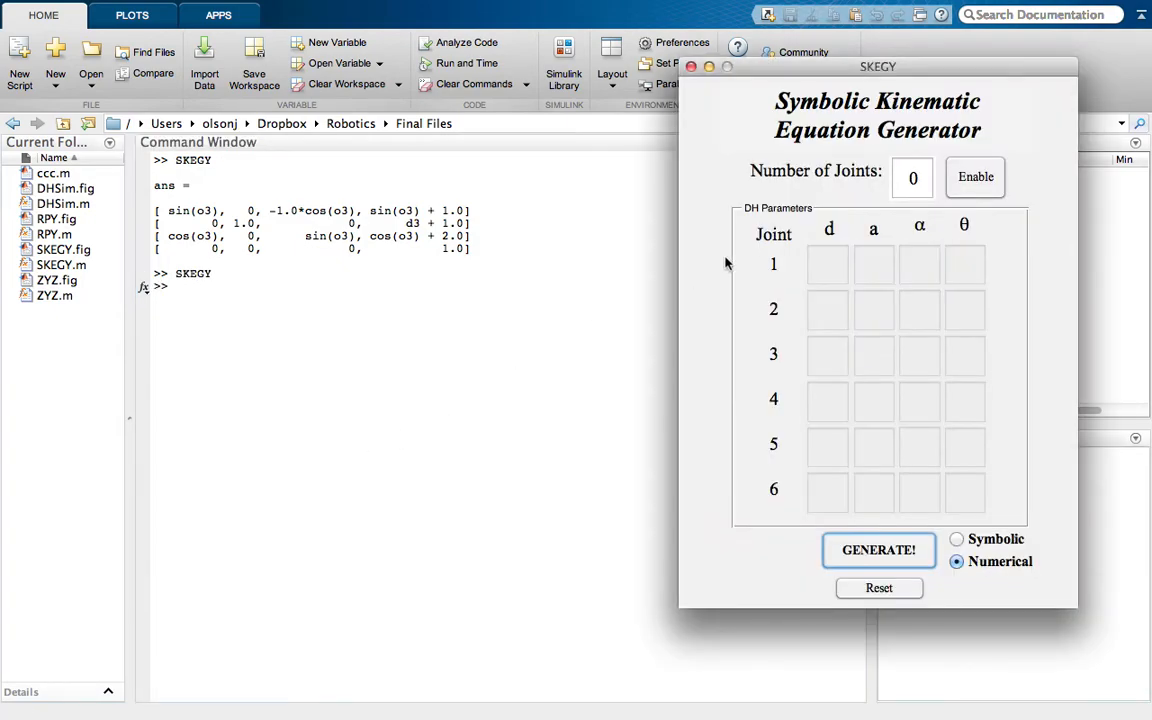
# - Set the joint count to 2, enable entry and fill joint 1's DH parameters
pyautogui.click(912, 176)
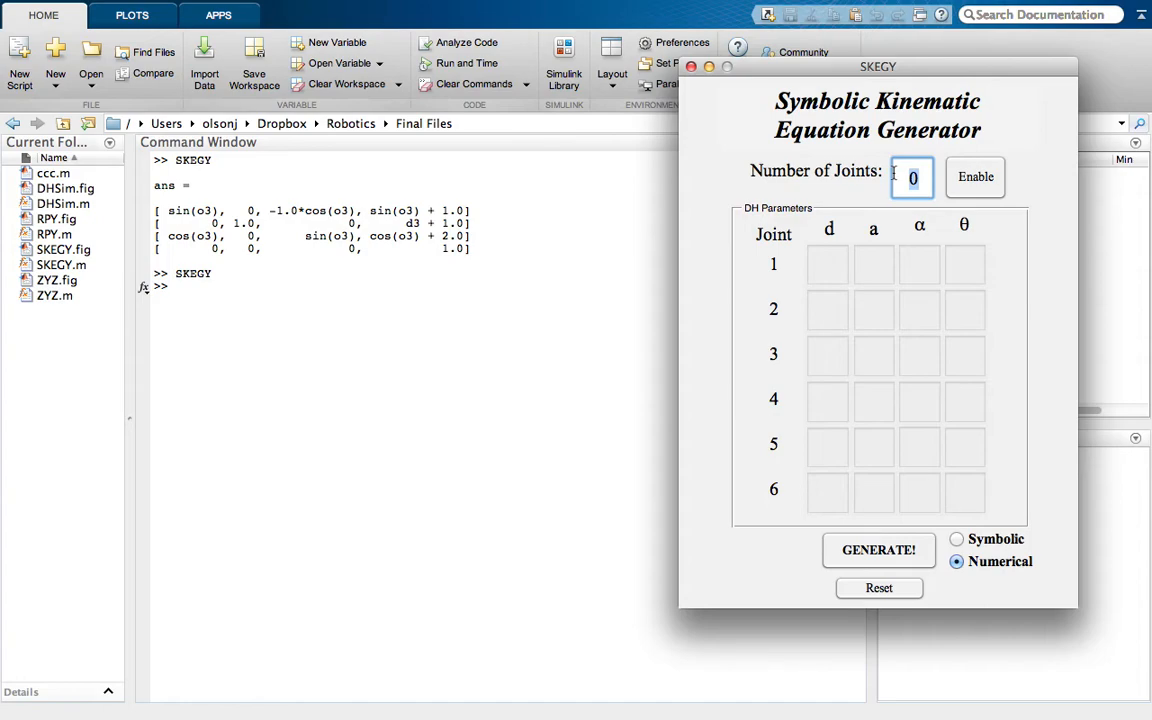
pyautogui.click(976, 176)
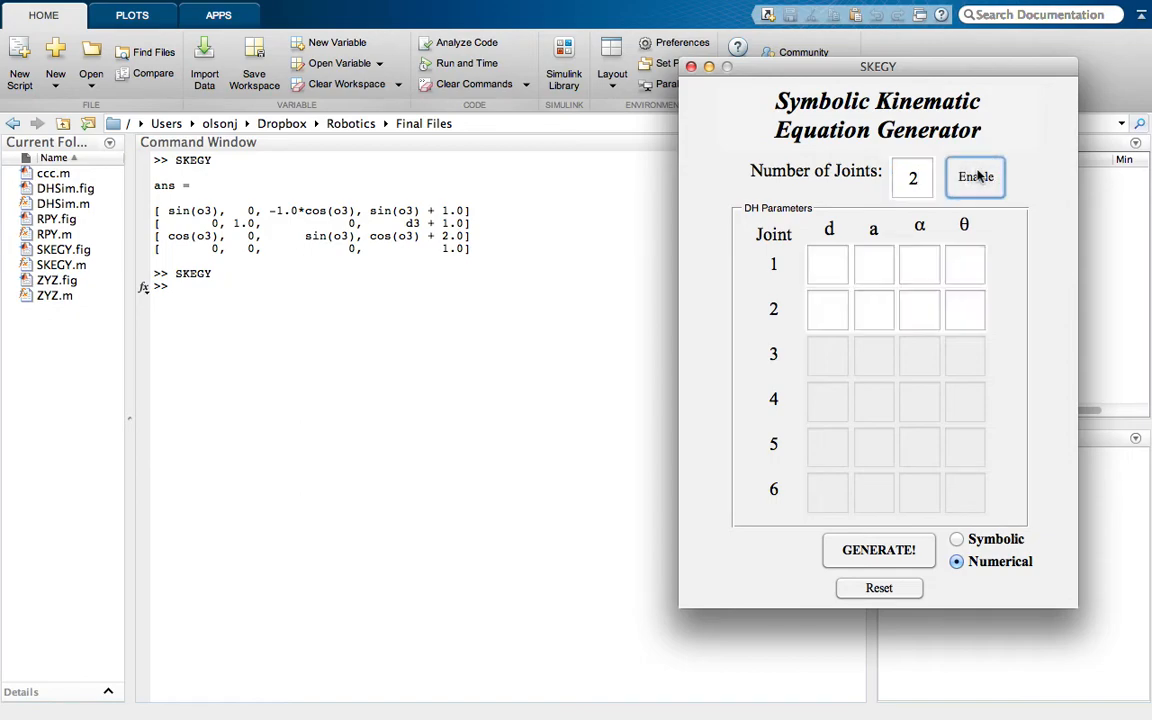
pyautogui.click(976, 176)
pyautogui.write('1')
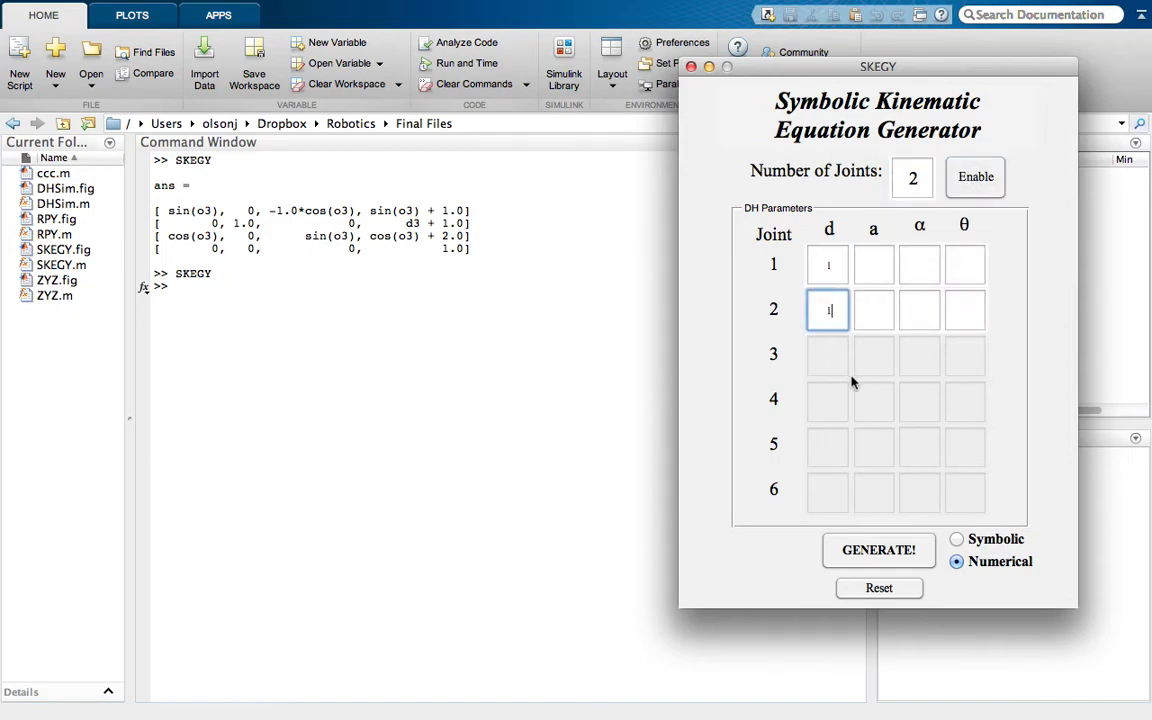
pyautogui.click(872, 264)
pyautogui.write('z')
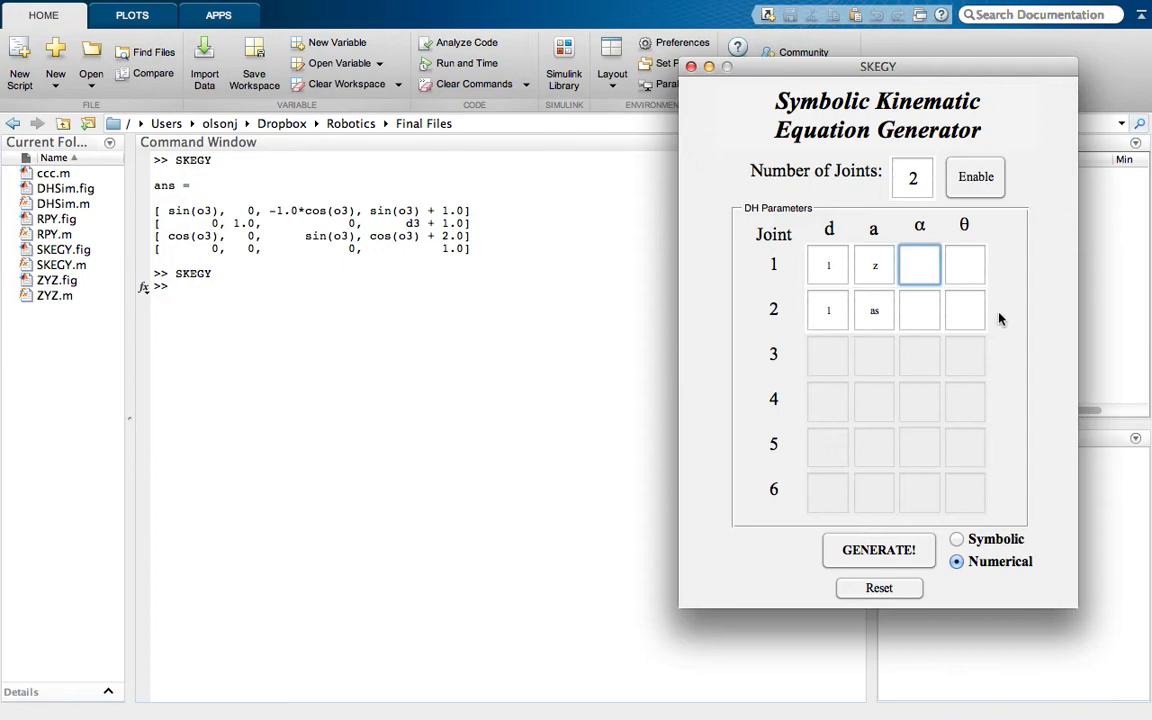
# - Give joint 2 α 90 and θ x, choose Symbolic output and generate the two-joint matrix
pyautogui.click(920, 308)
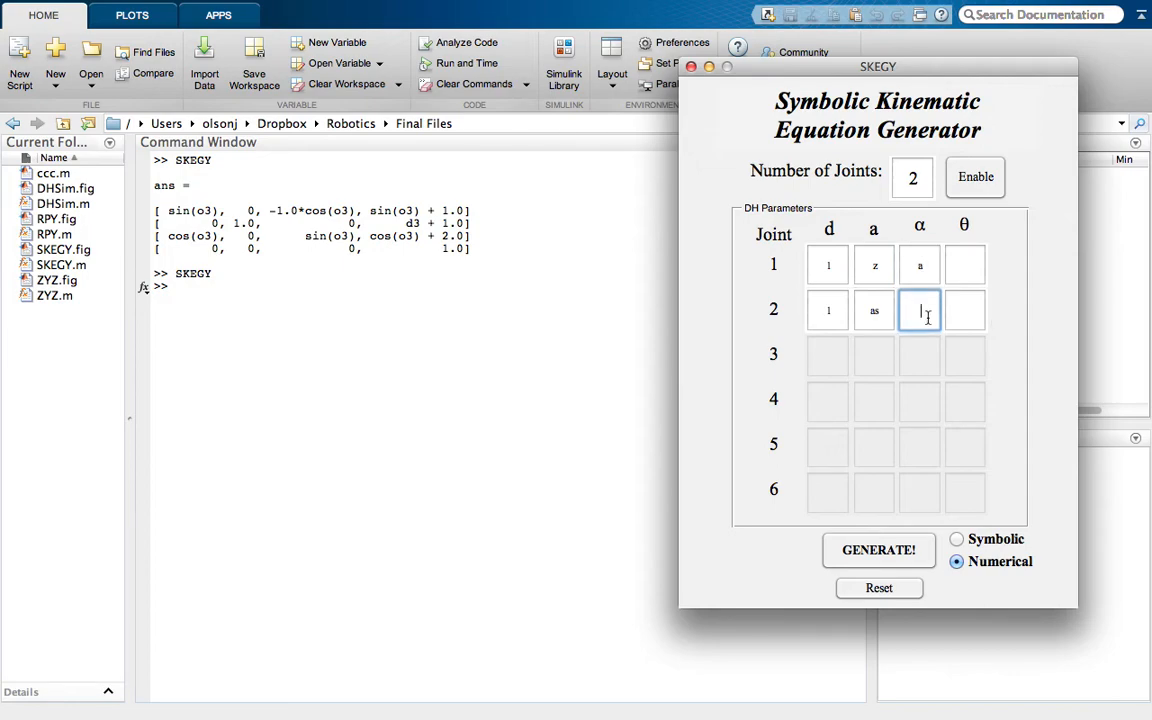
pyautogui.write('90')
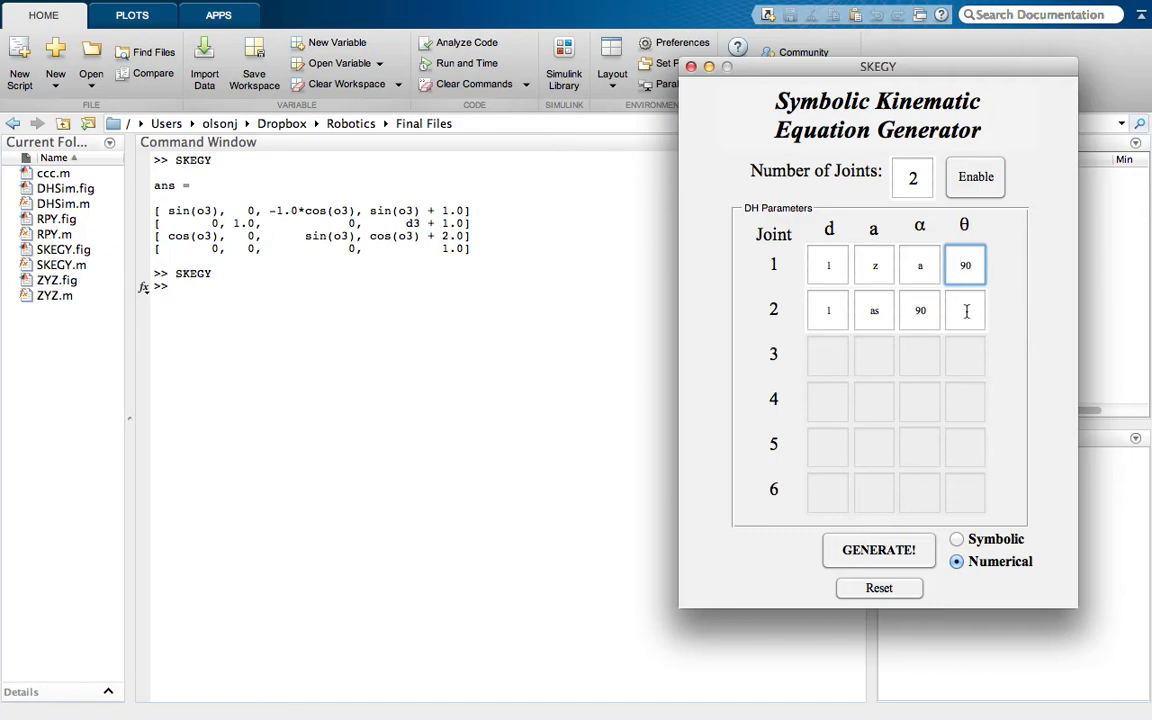
pyautogui.click(964, 310)
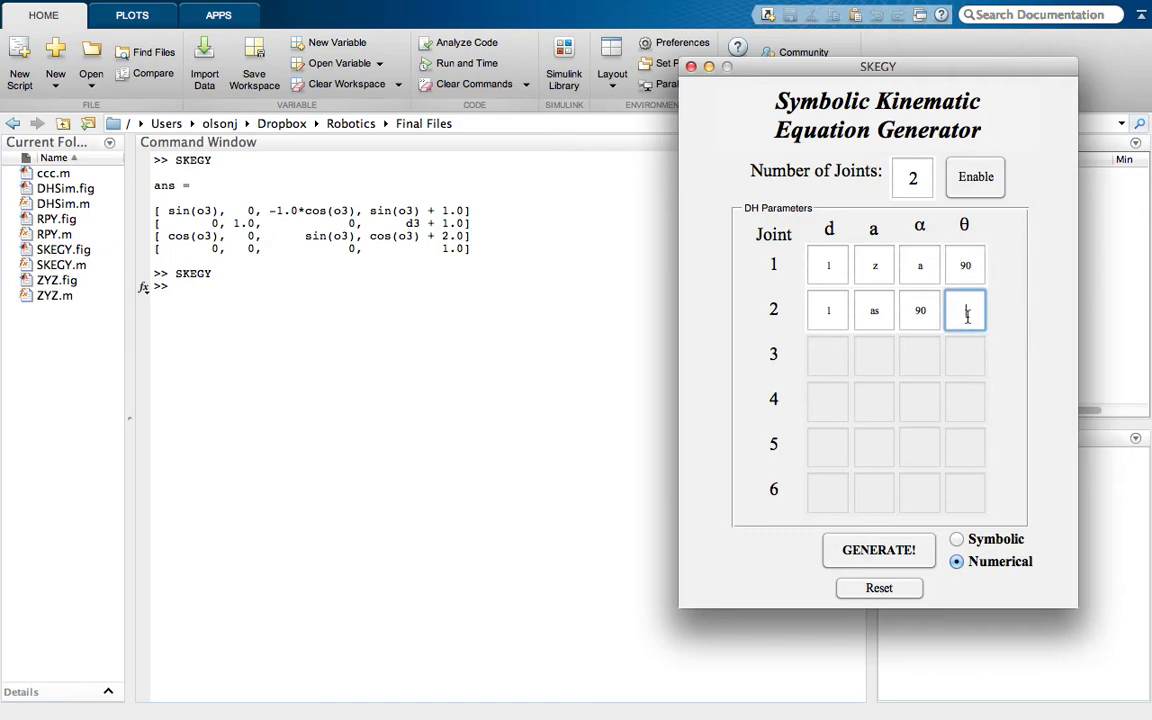
pyautogui.write('x')
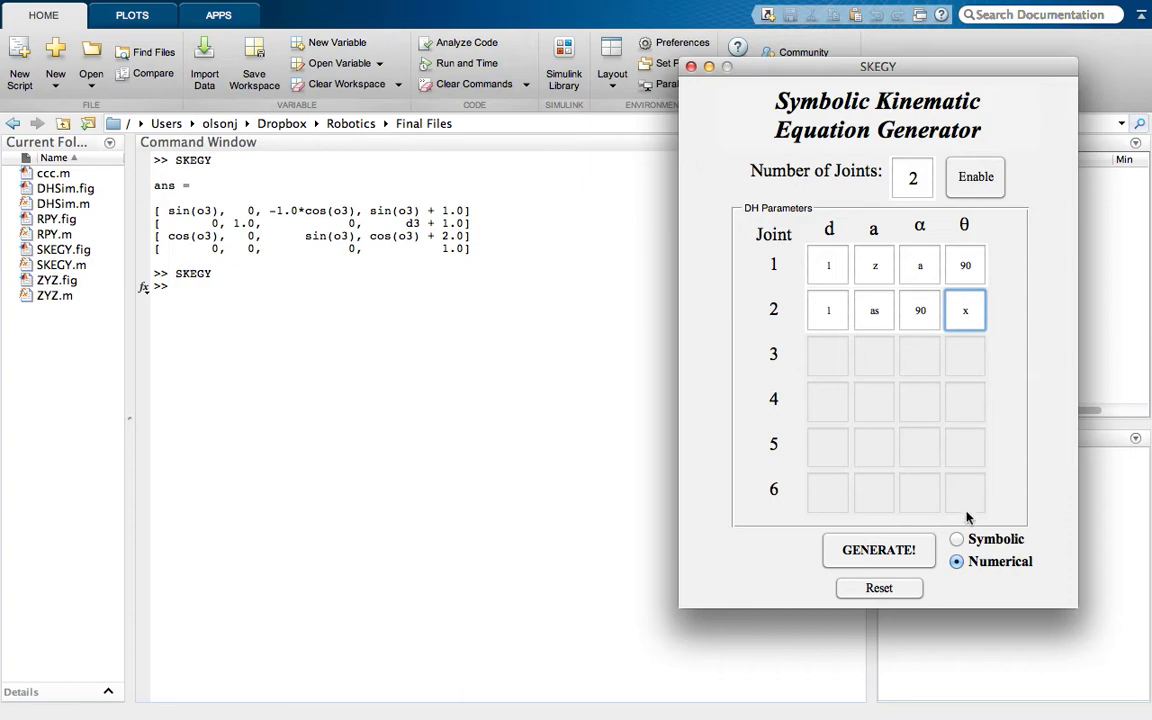
pyautogui.click(952, 540)
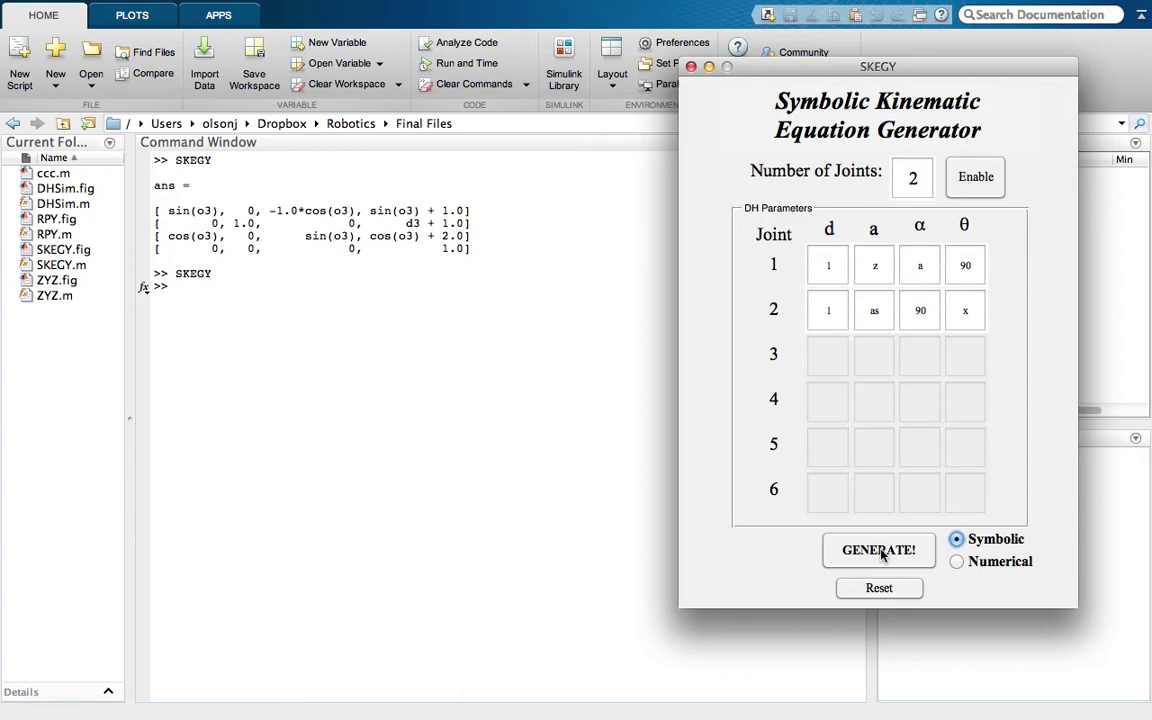
pyautogui.click(880, 550)
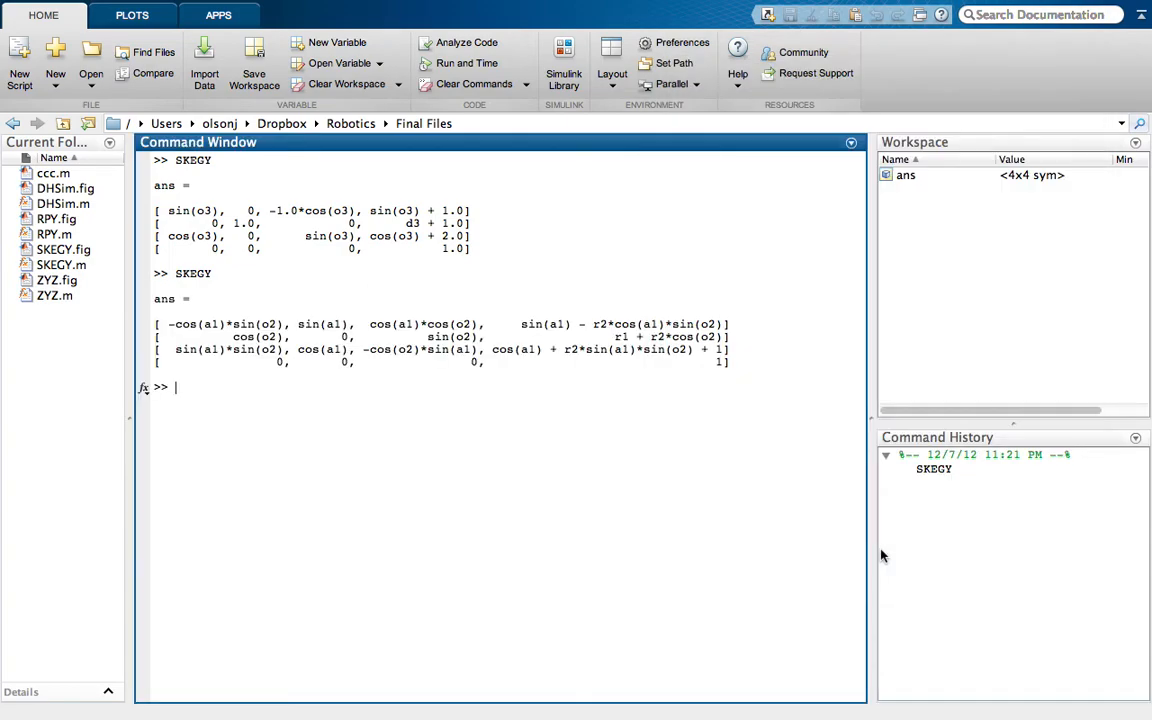
pyautogui.moveTo(476, 460)
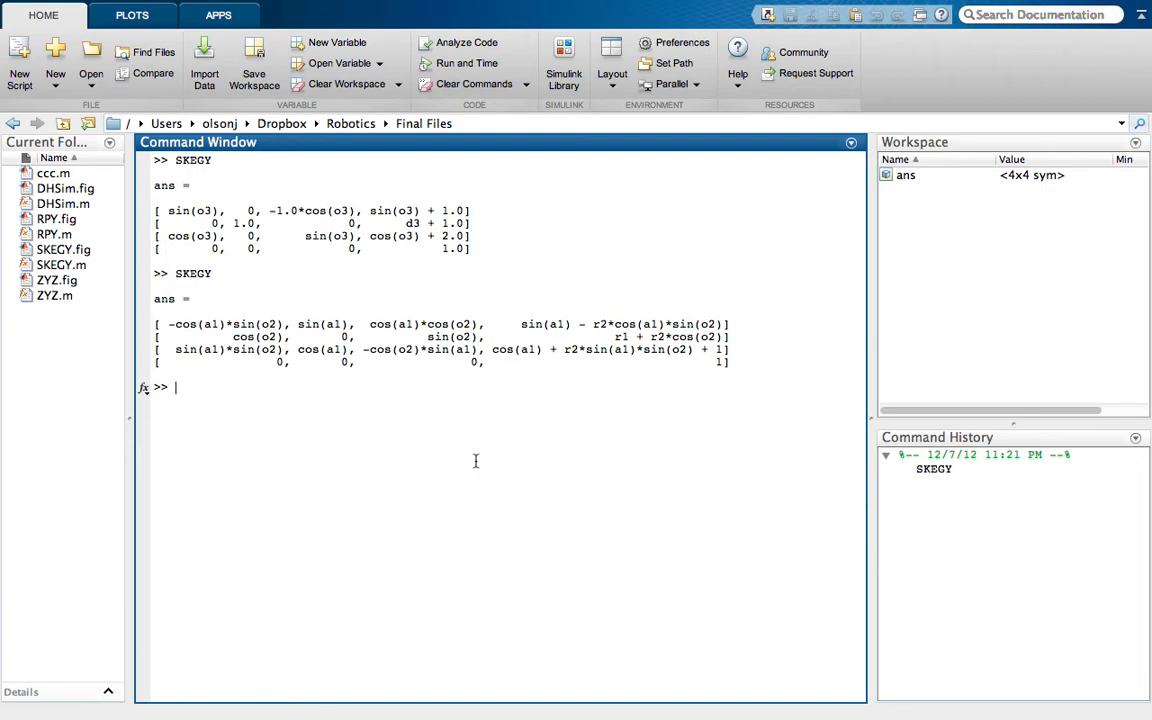
pyautogui.moveTo(462, 460)
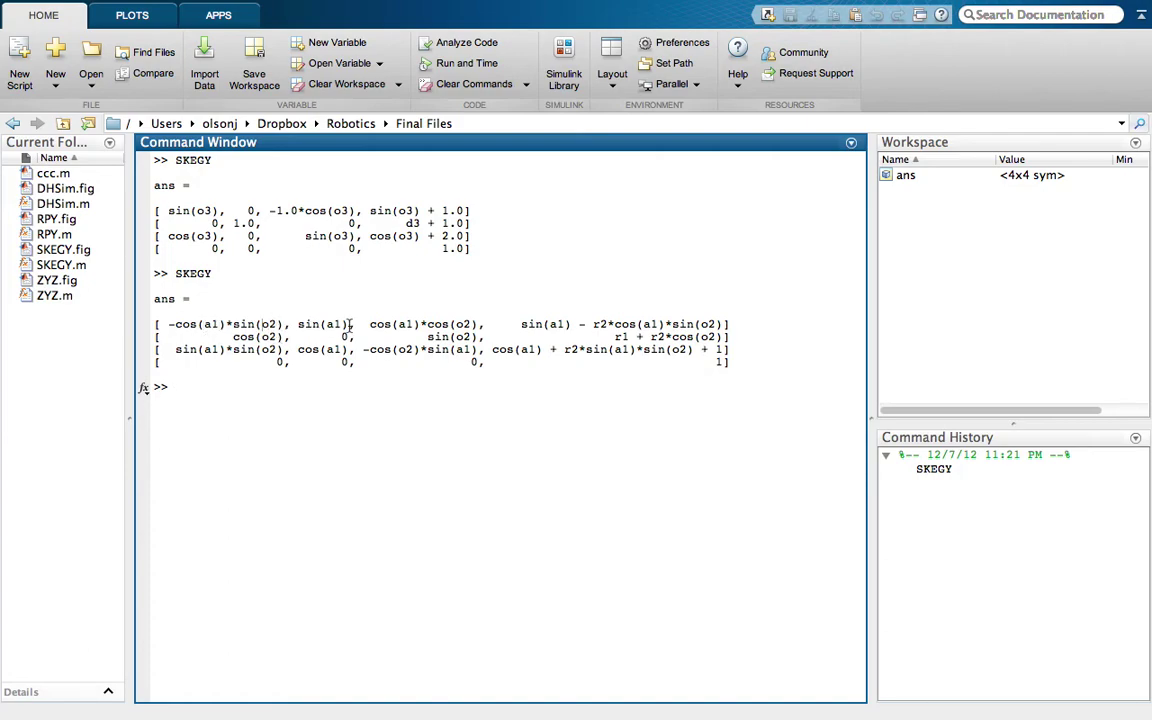
pyautogui.moveTo(600, 330)
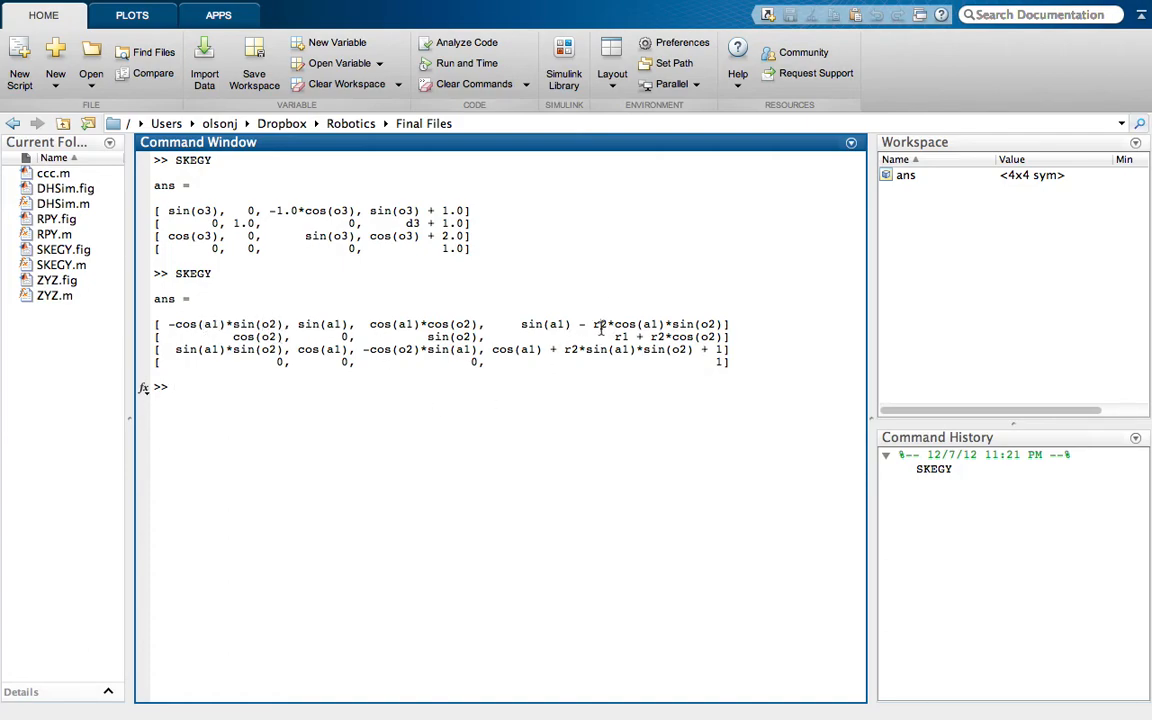
pyautogui.moveTo(746, 376)
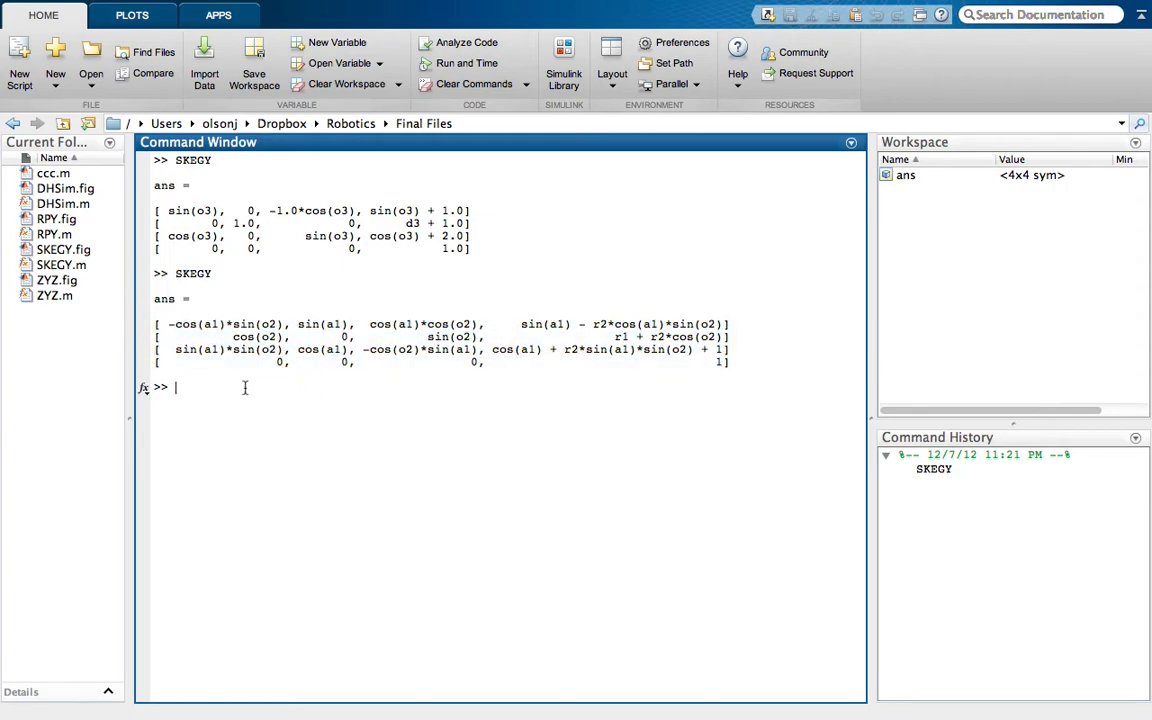
pyautogui.moveTo(238, 388)
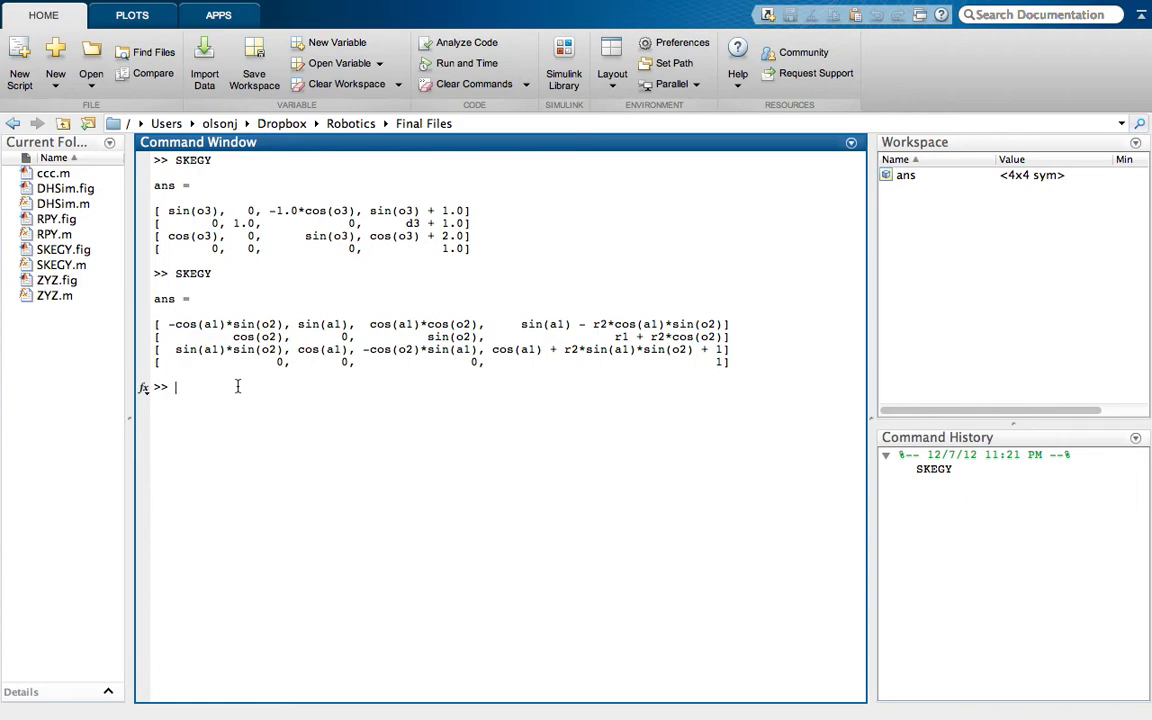
# - Evaluate ans*eye(4) in the Command Window and begin relaunching SKEGY
pyautogui.write('ans')
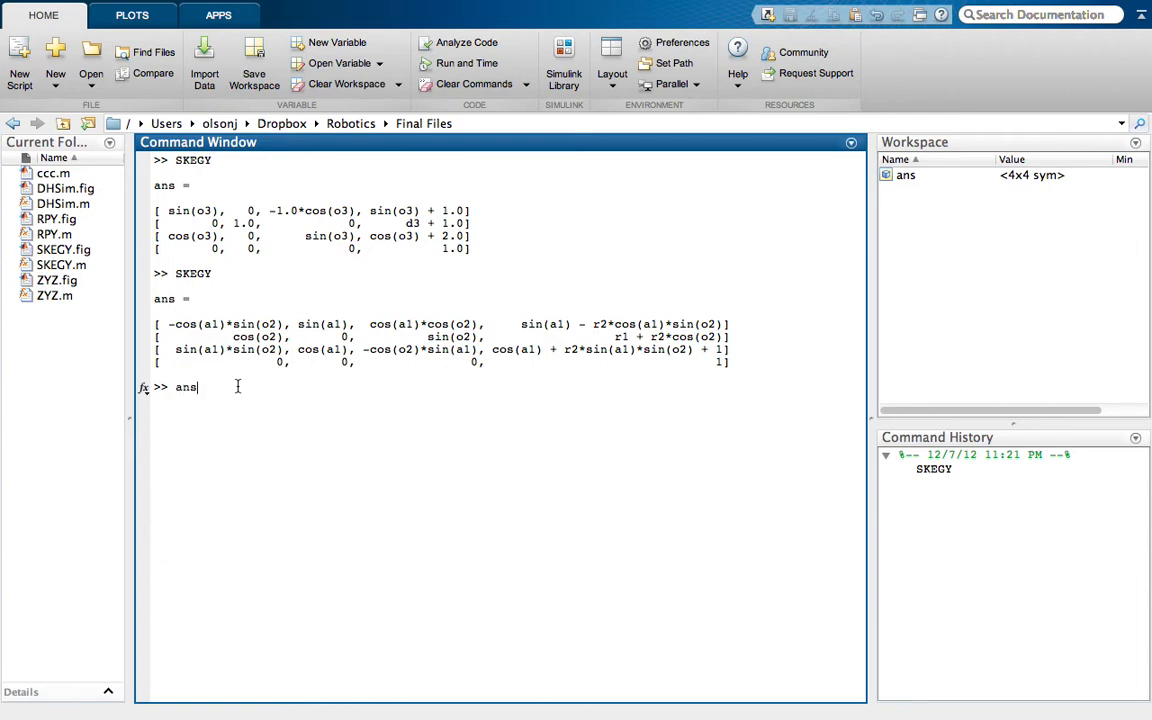
pyautogui.write('*eye(4')
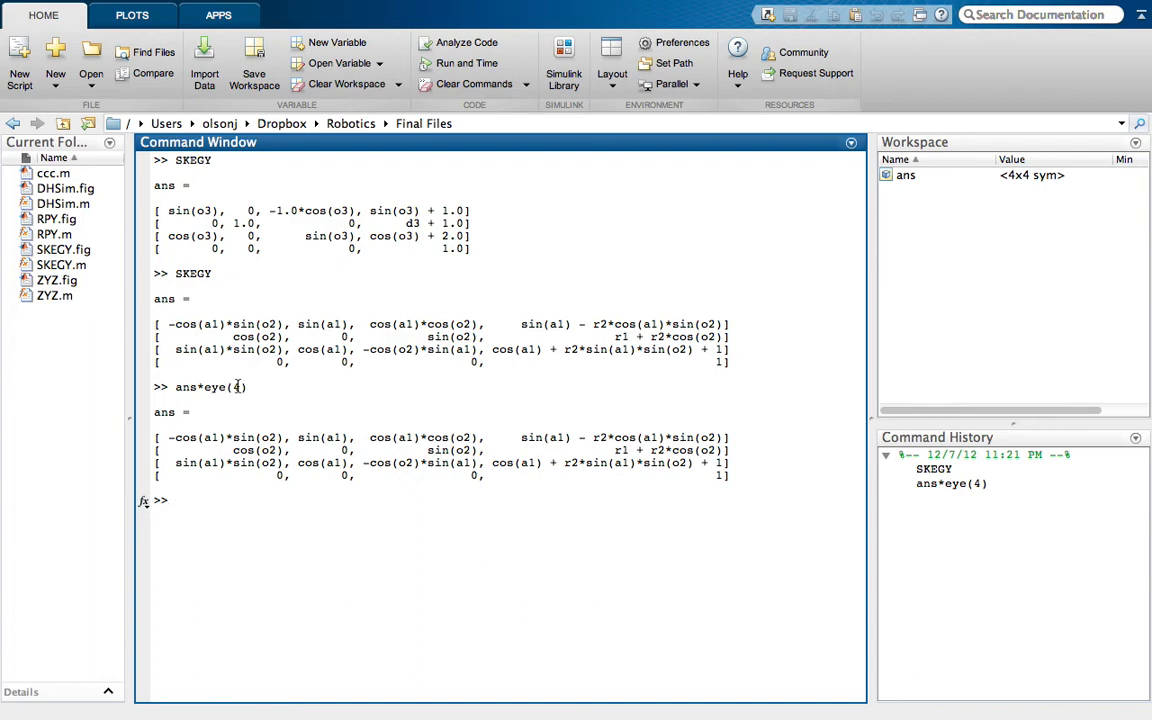
pyautogui.write('SKEGY')
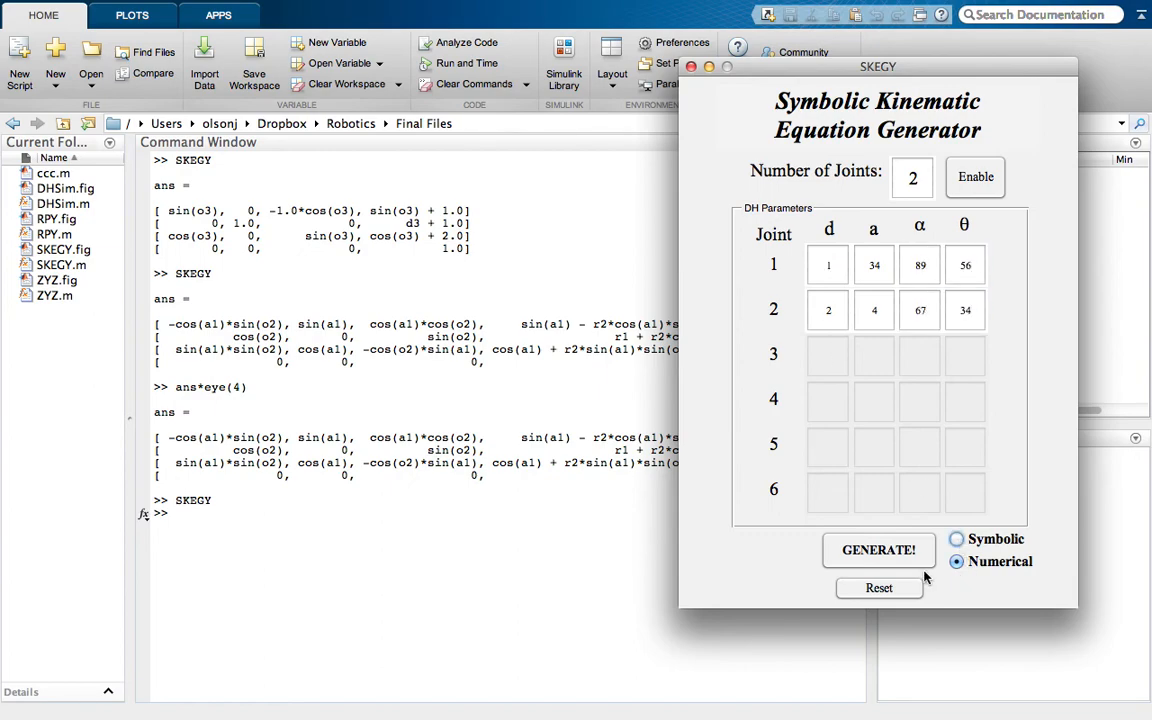
# - Generate the two-joint numerical transformation matrix with decimal entries
pyautogui.click(880, 550)
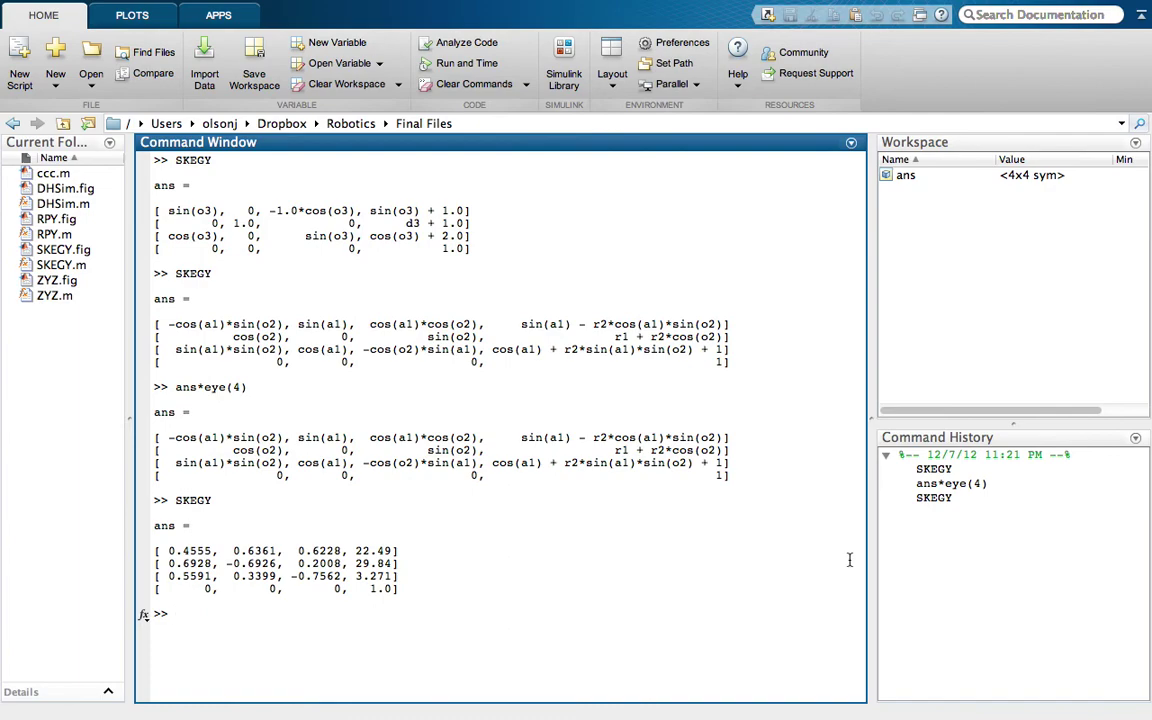
pyautogui.moveTo(508, 532)
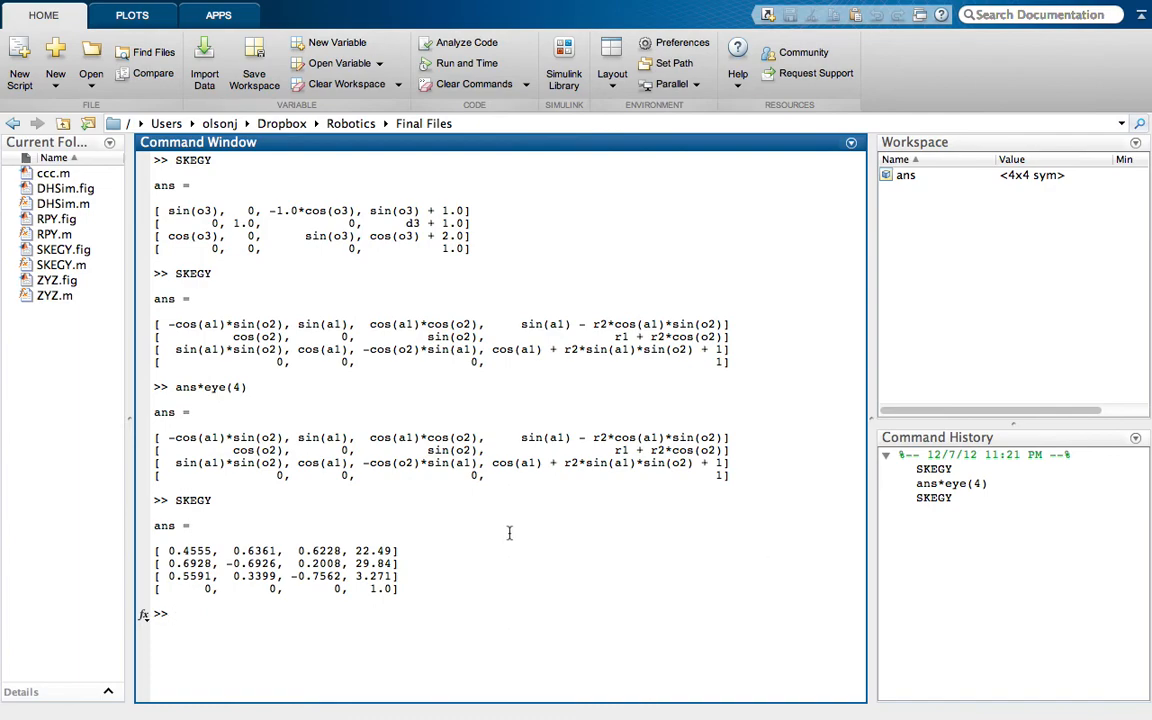
# - Evaluate vpa(ans,9) to display the numerical transformation matrix with nine significant digits
pyautogui.write('vpa()')
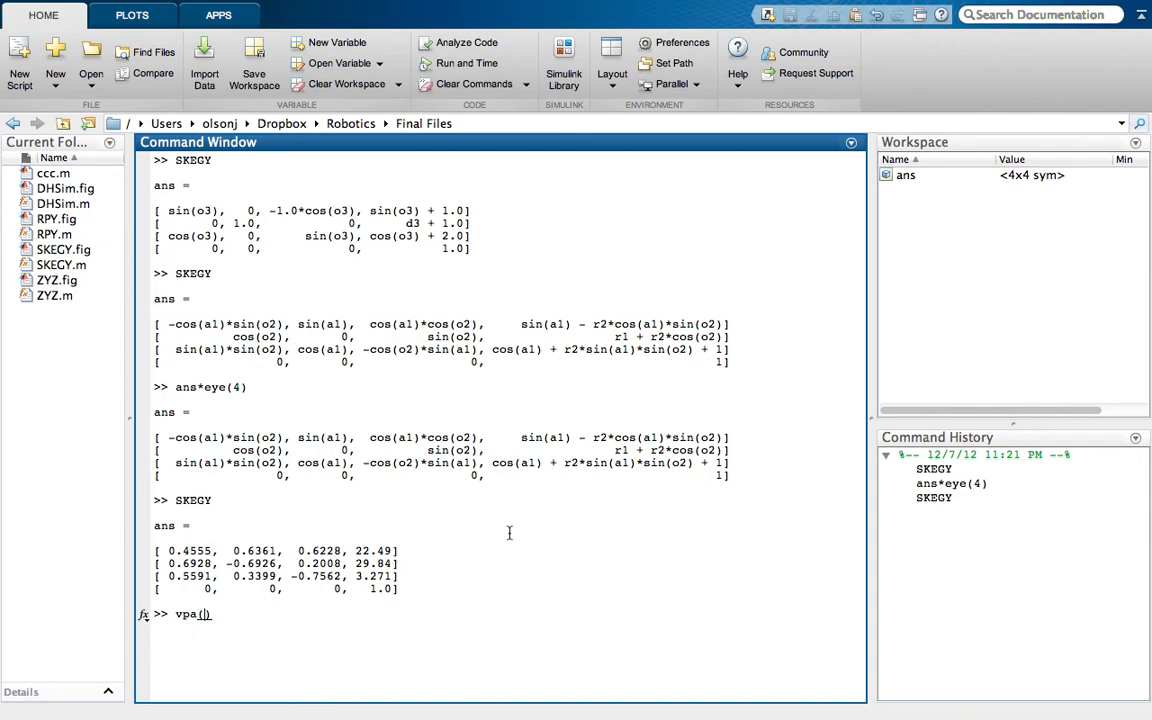
pyautogui.write('ans,9')
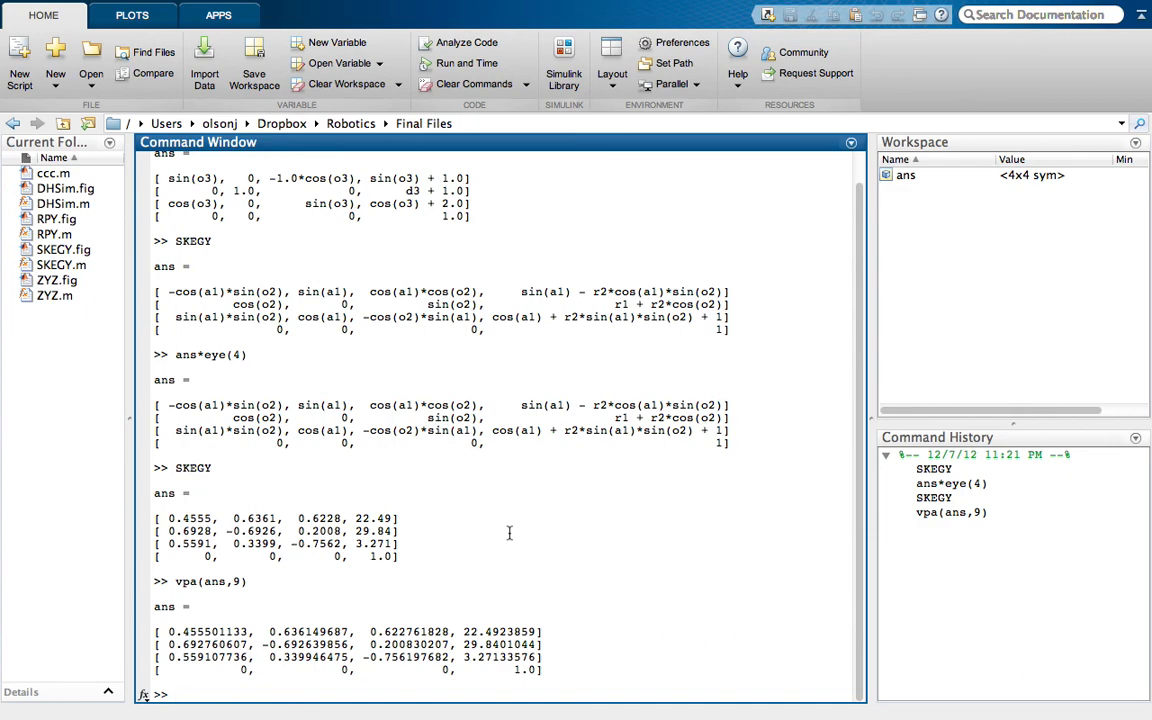
pyautogui.moveTo(726, 552)
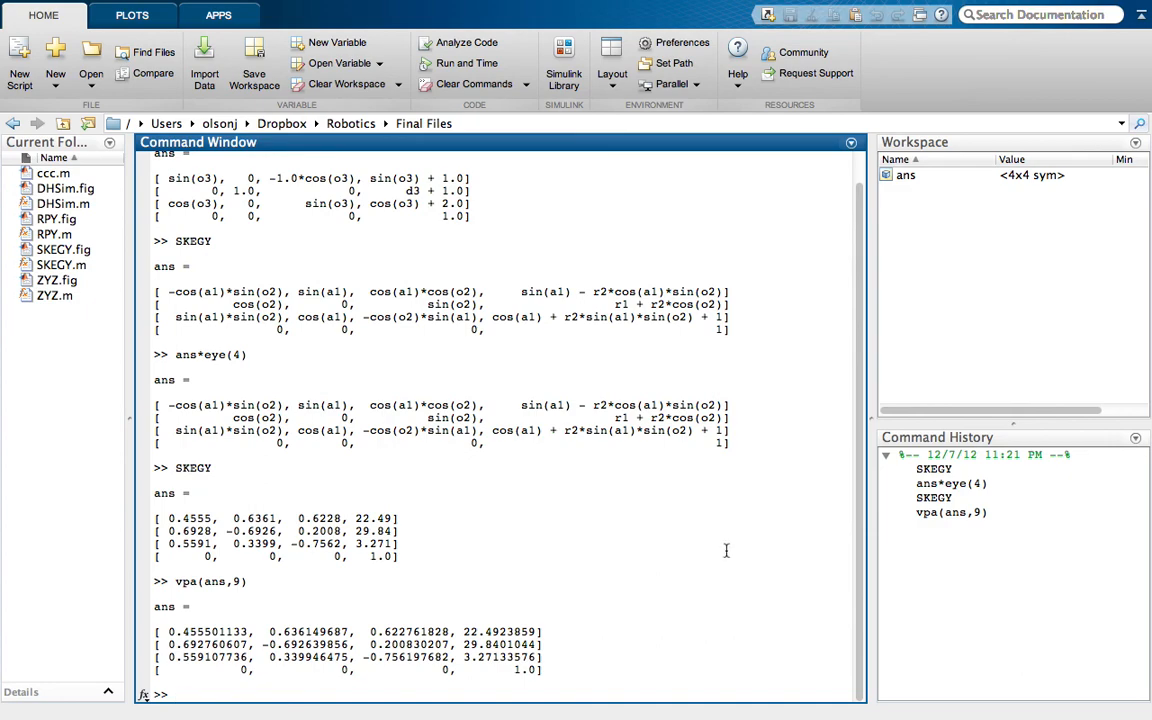